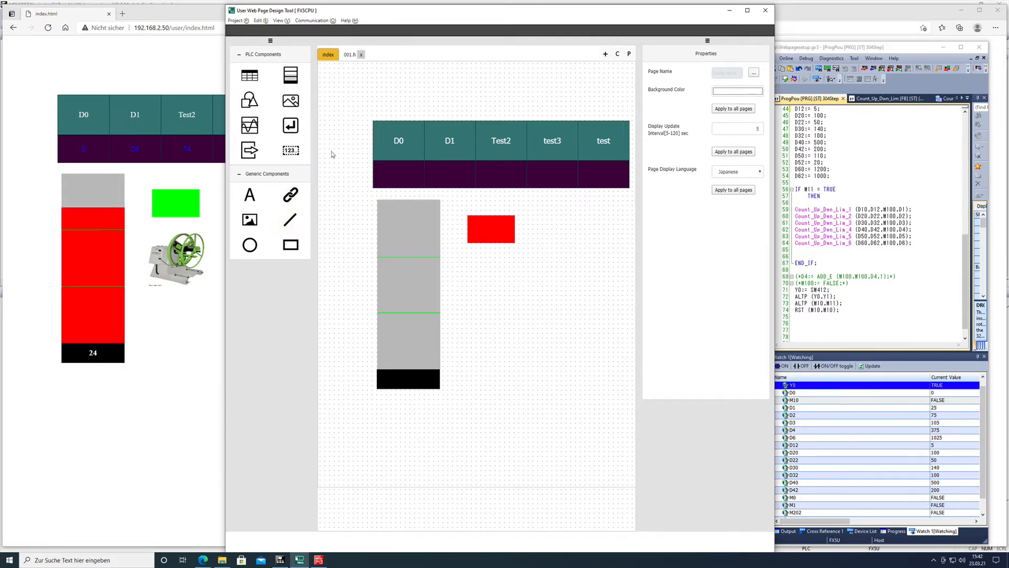
pyautogui.moveTo(291, 101)
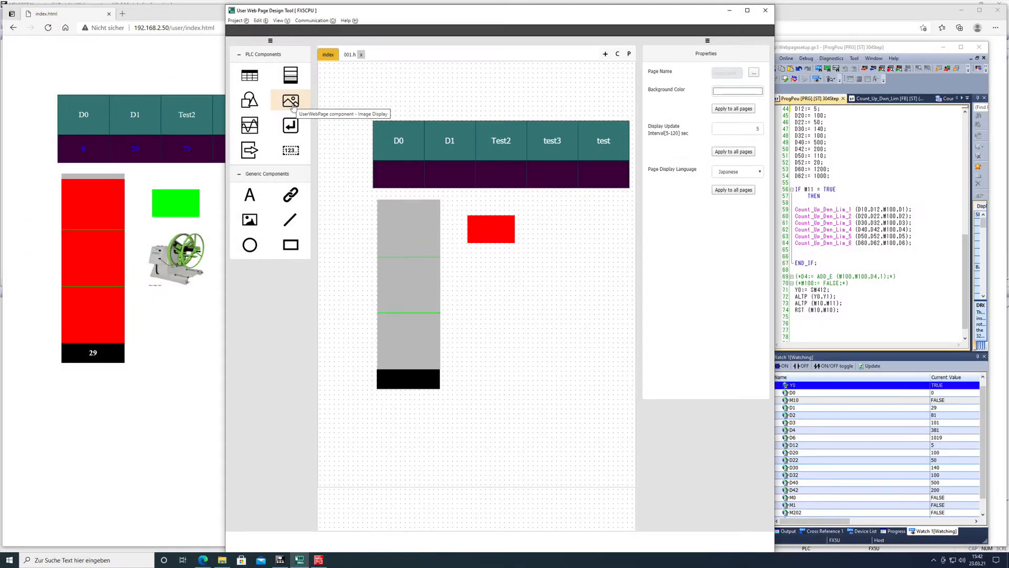
pyautogui.moveTo(316, 262)
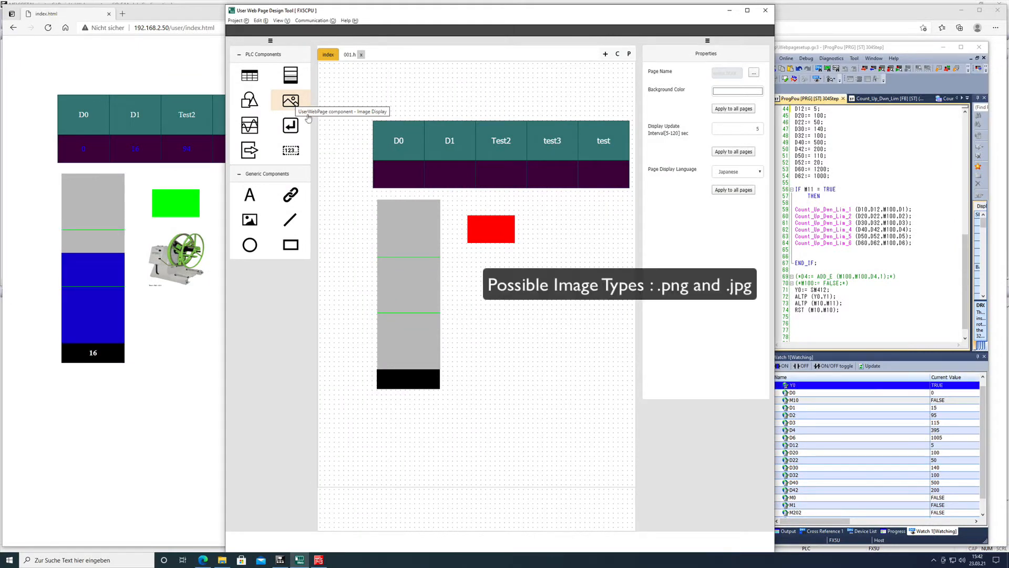
pyautogui.moveTo(349, 259)
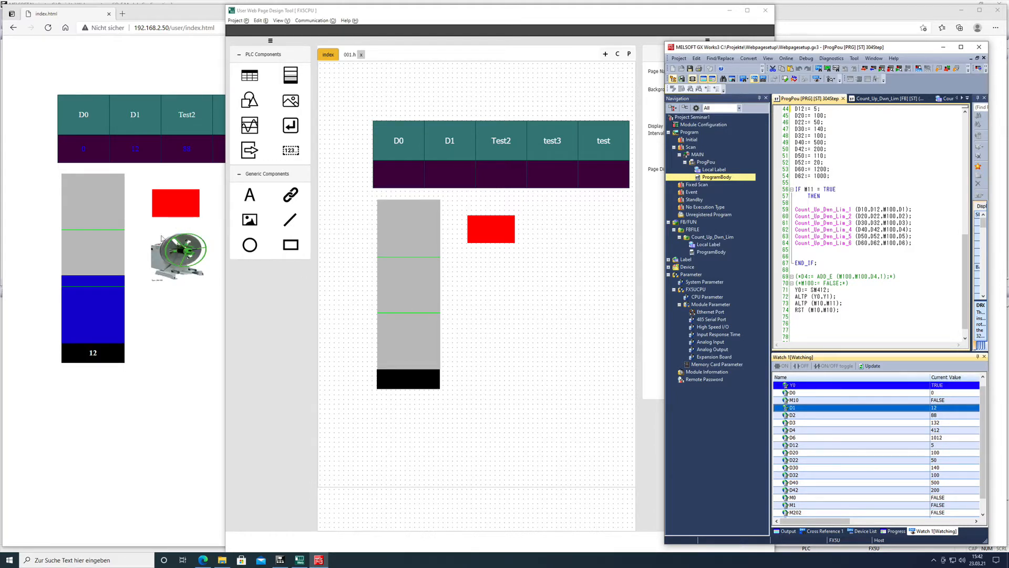
pyautogui.moveTo(286, 207)
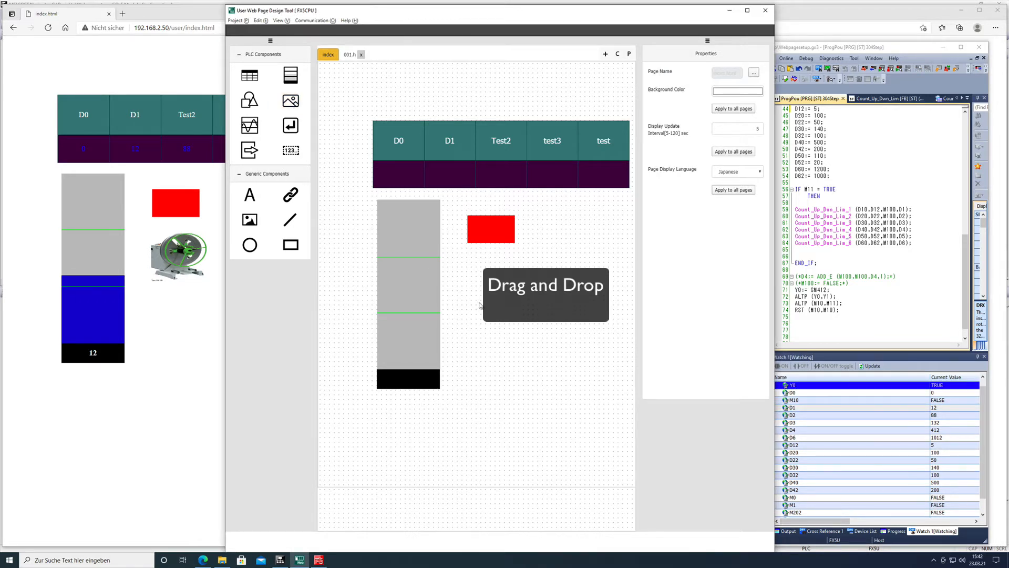
pyautogui.moveTo(291, 100)
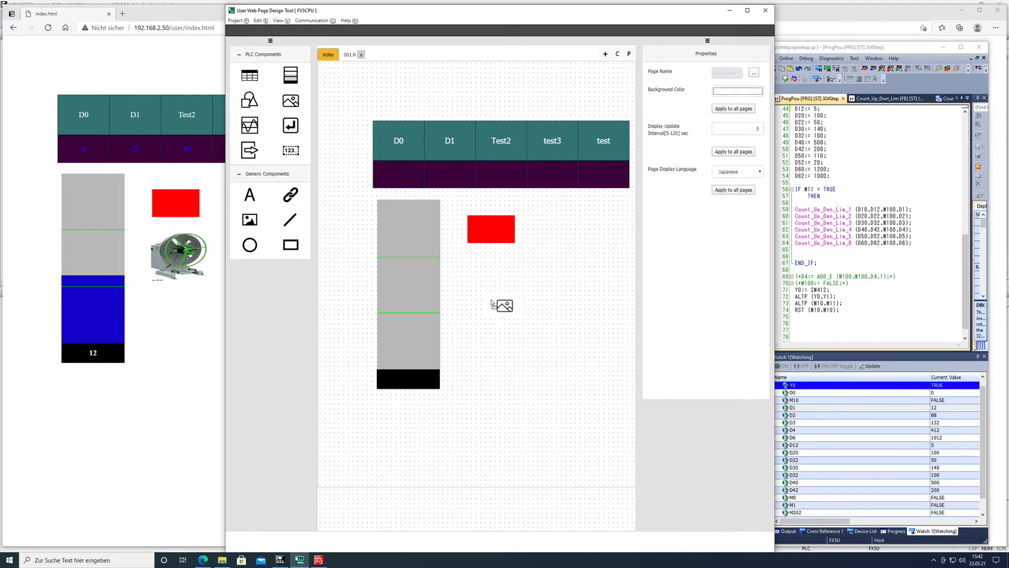
# Step: Place an image display component below the red rectangle and start choosing its default image
pyautogui.click(504, 305)
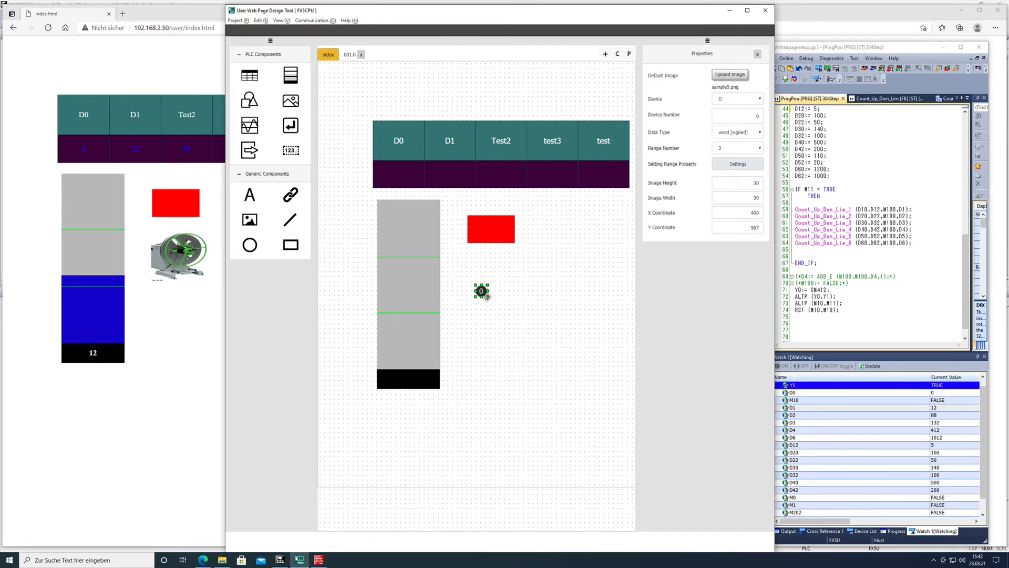
pyautogui.moveTo(522, 325)
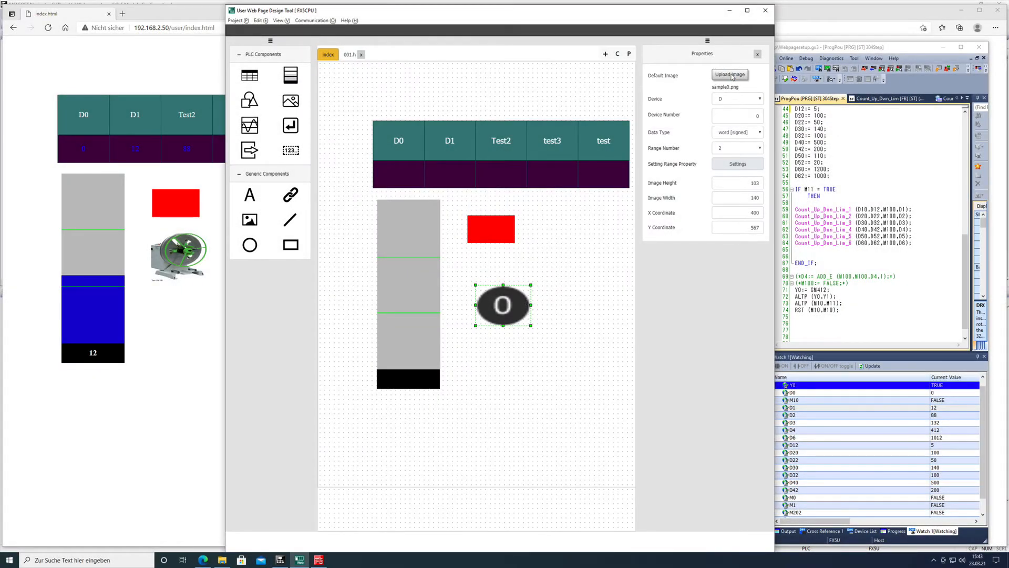
pyautogui.click(730, 75)
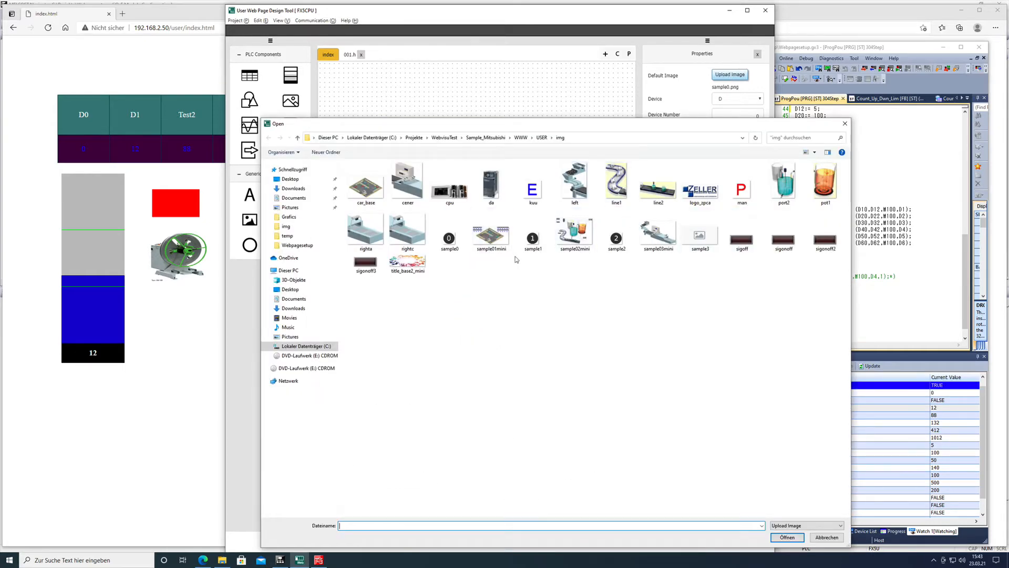
# Step: Make car_base.gif the default image, overwriting the existing file of that name
pyautogui.click(574, 231)
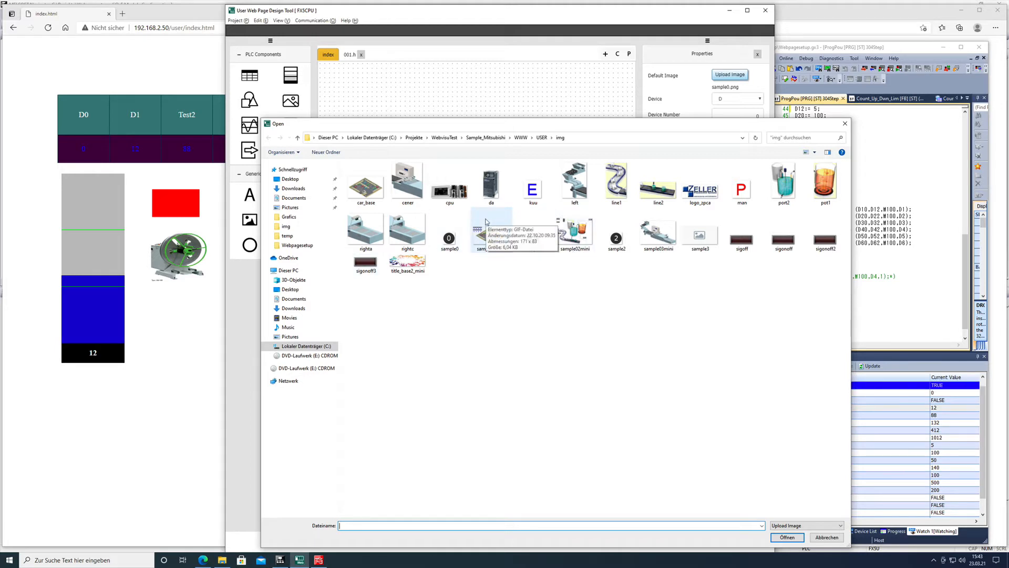
pyautogui.click(365, 182)
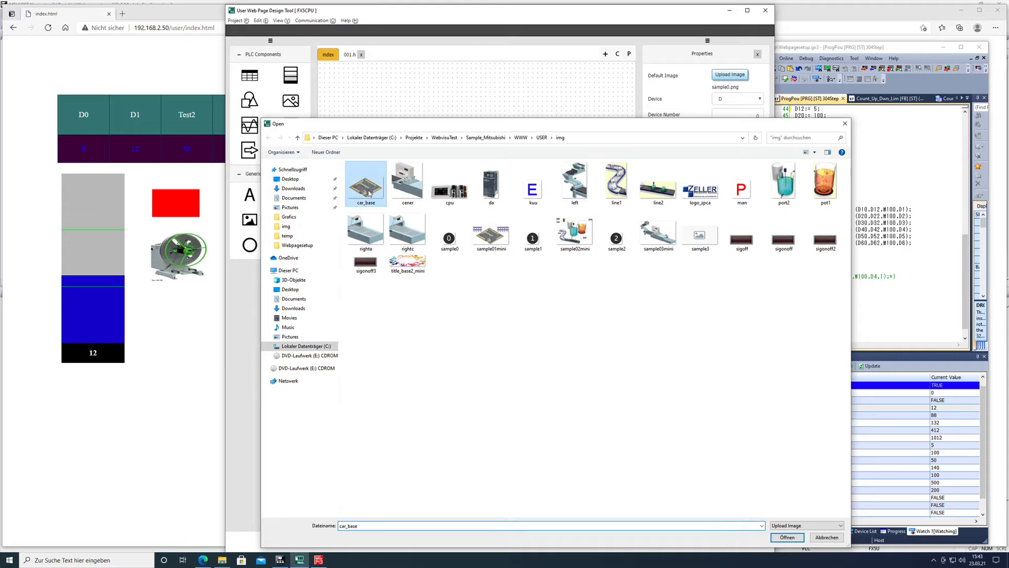
pyautogui.click(787, 537)
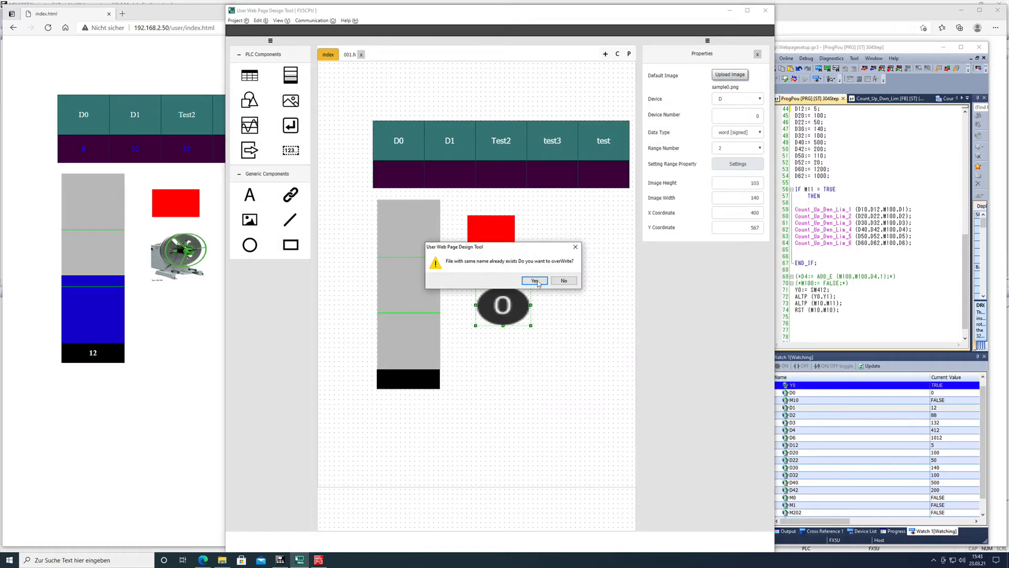
pyautogui.click(533, 281)
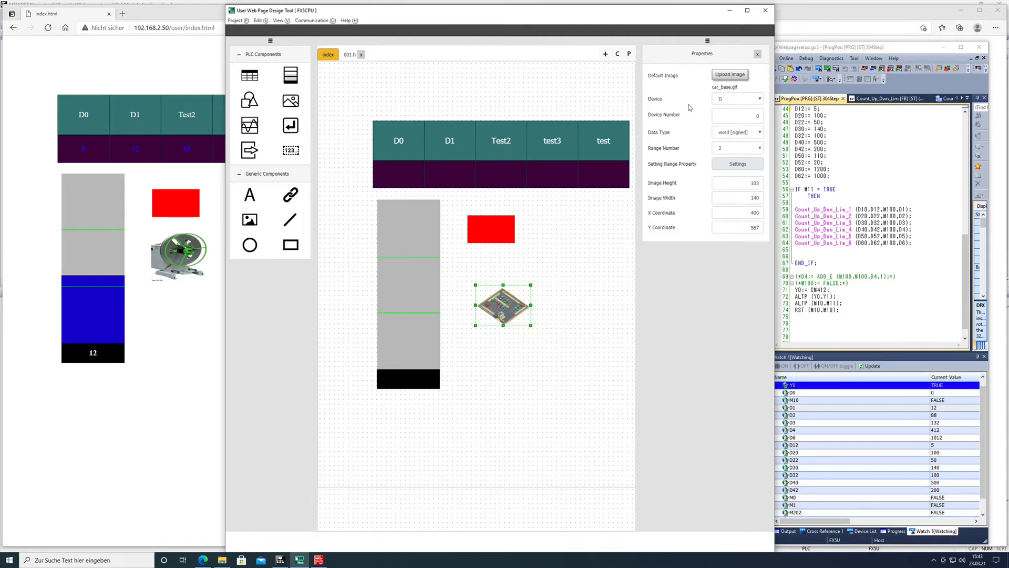
pyautogui.moveTo(778, 103)
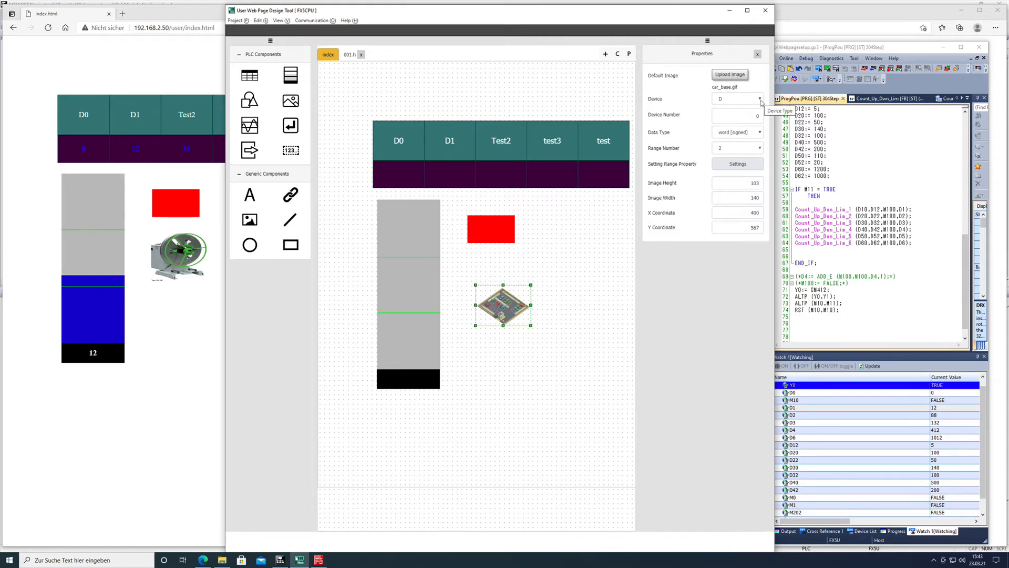
# Step: Bind the image display to bit device M11 with range number 1 and bring up its range settings
pyautogui.click(740, 99)
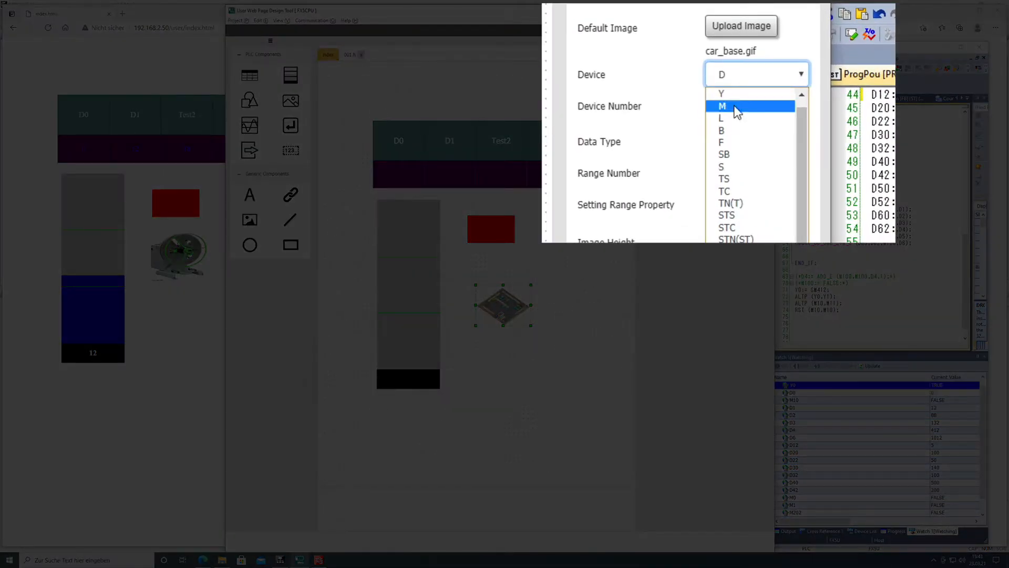
pyautogui.click(721, 105)
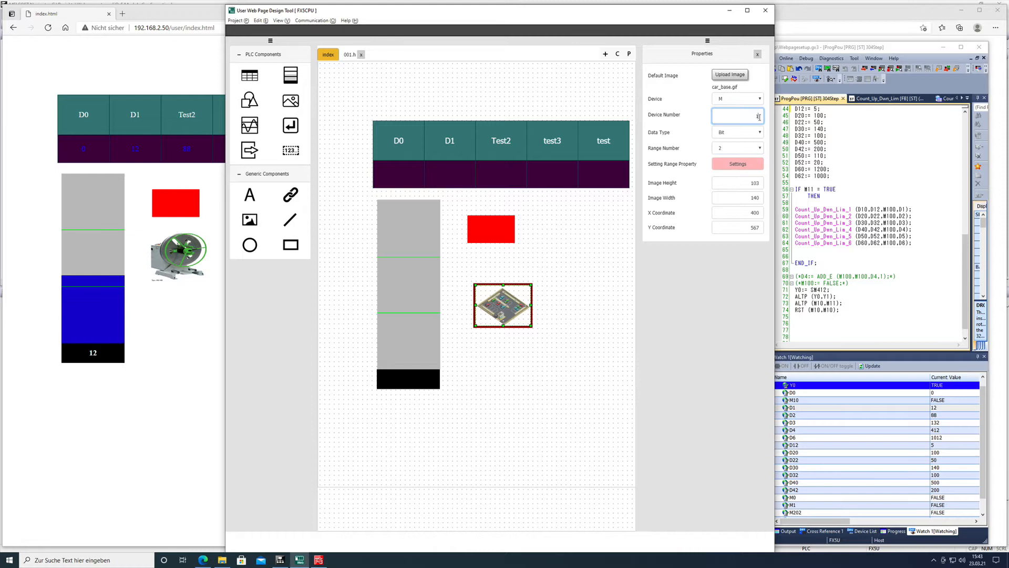
pyautogui.write('11')
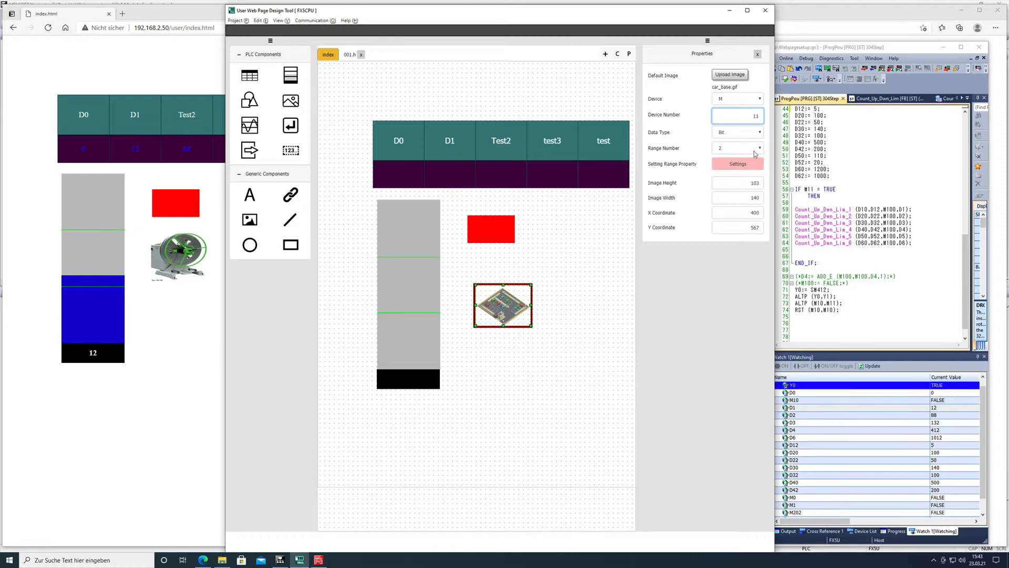
pyautogui.click(759, 148)
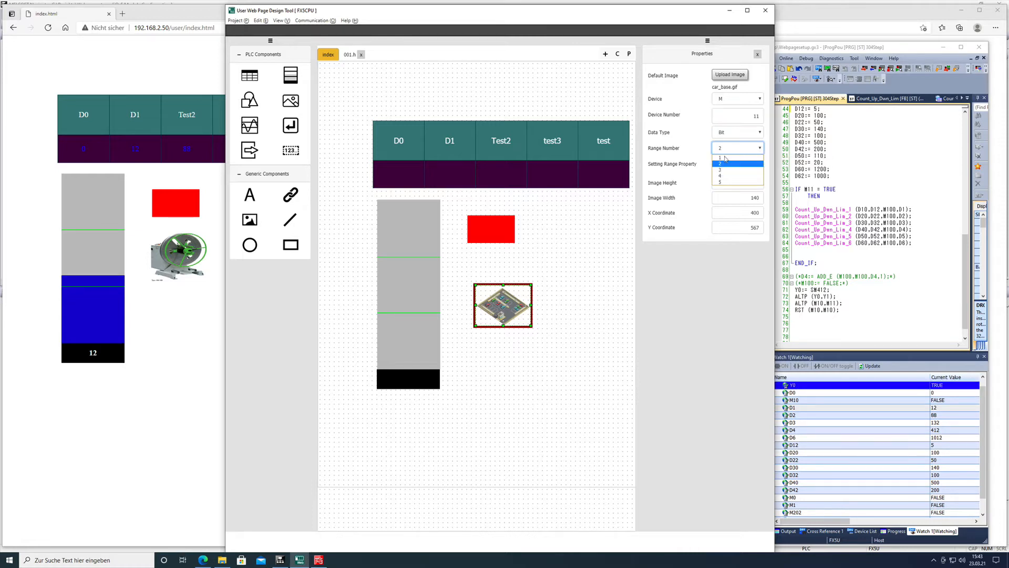
pyautogui.click(722, 158)
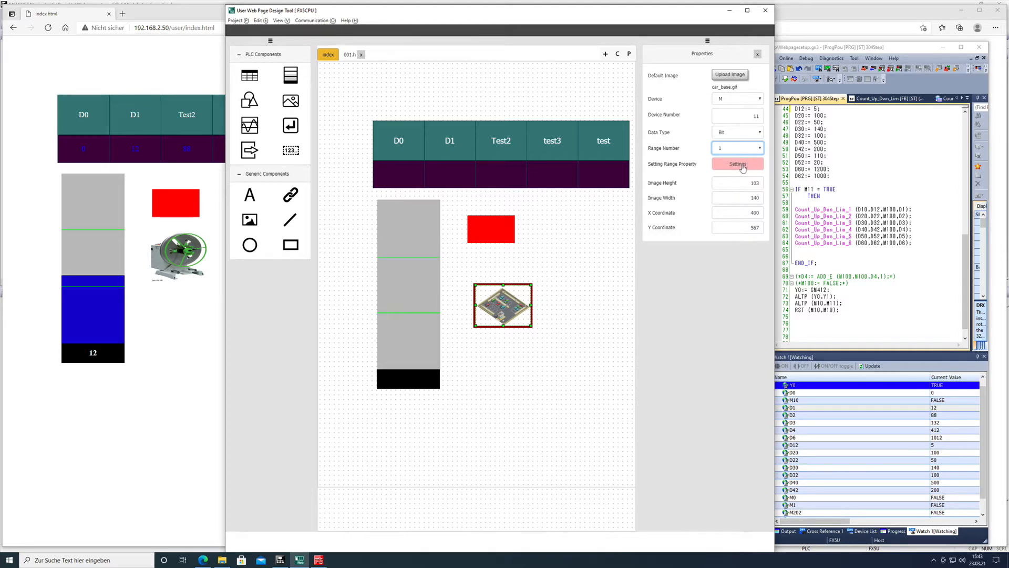
pyautogui.click(738, 164)
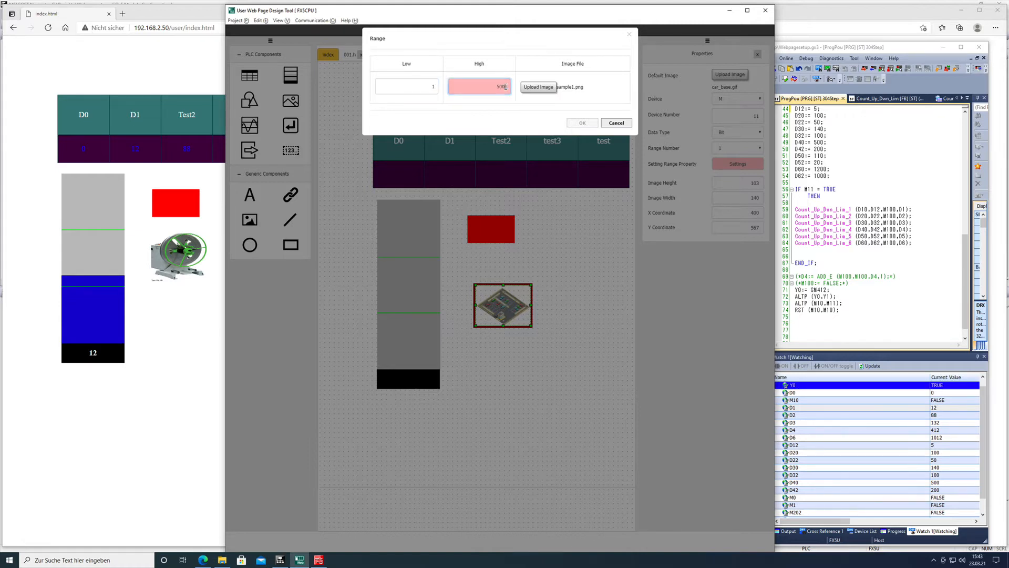
# Step: Edit the range's upper limit and assign it the sample01mini image
pyautogui.click(480, 86)
pyautogui.write('8')
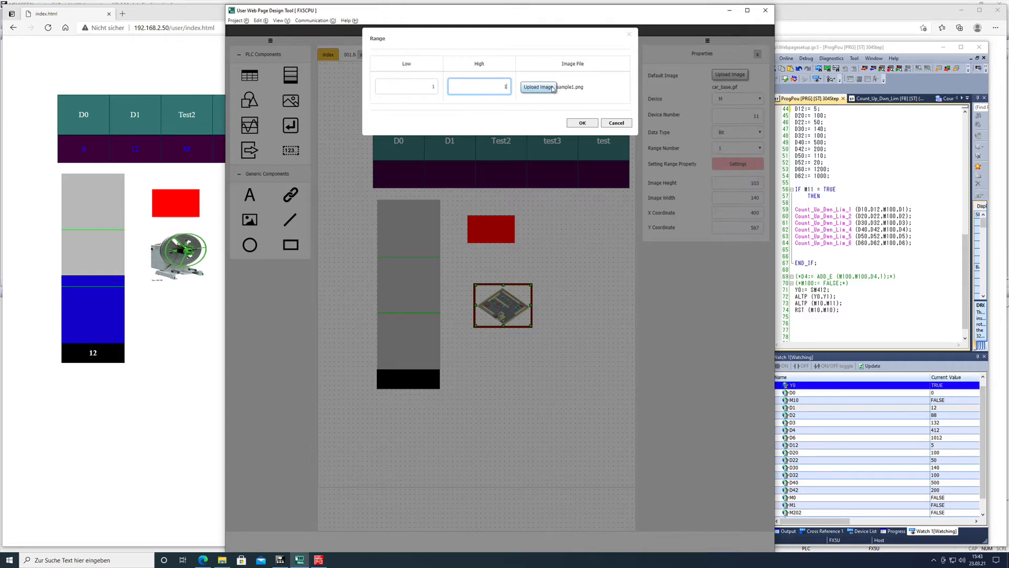
pyautogui.click(538, 88)
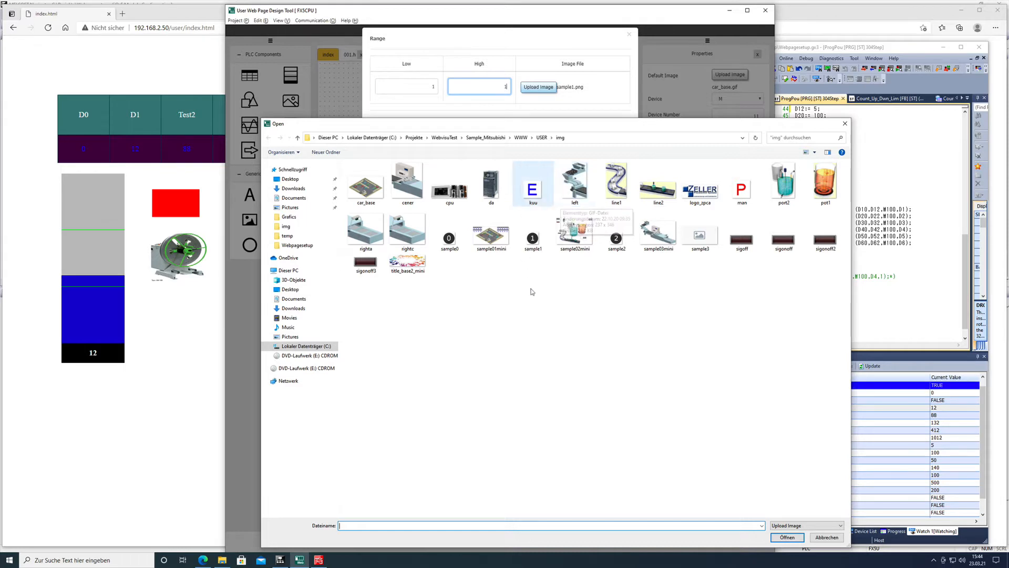
pyautogui.moveTo(479, 282)
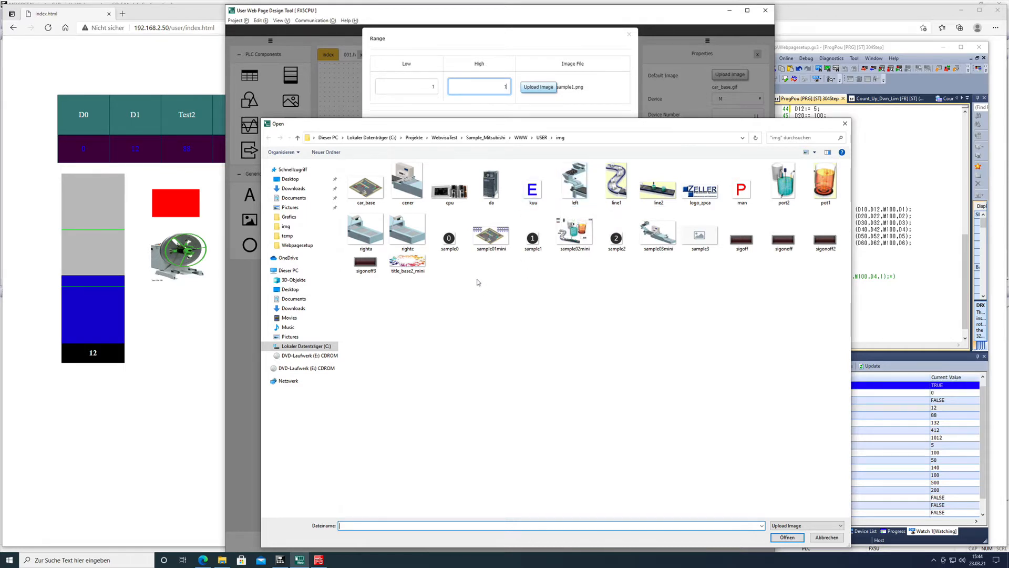
pyautogui.click(491, 230)
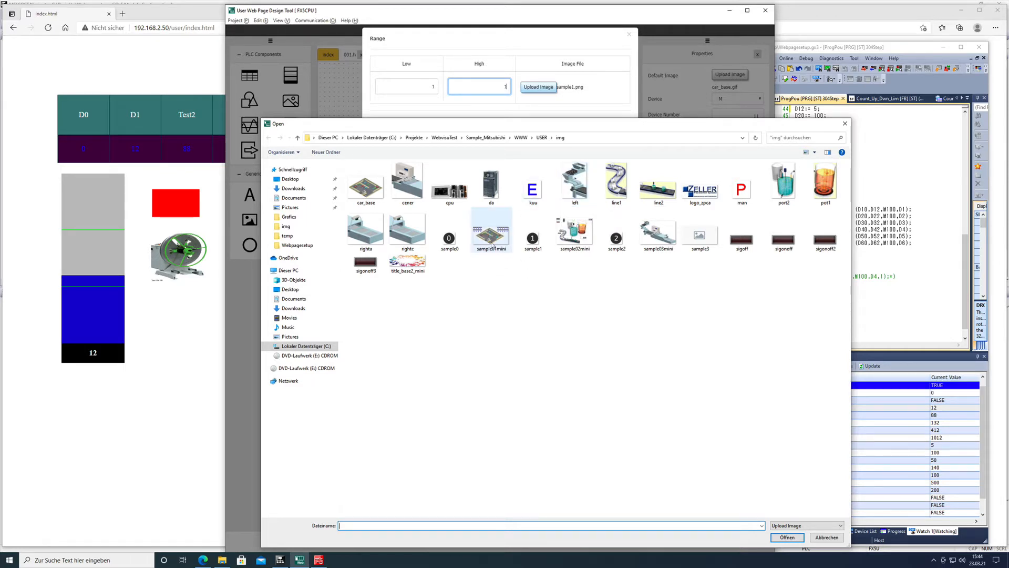
pyautogui.click(786, 537)
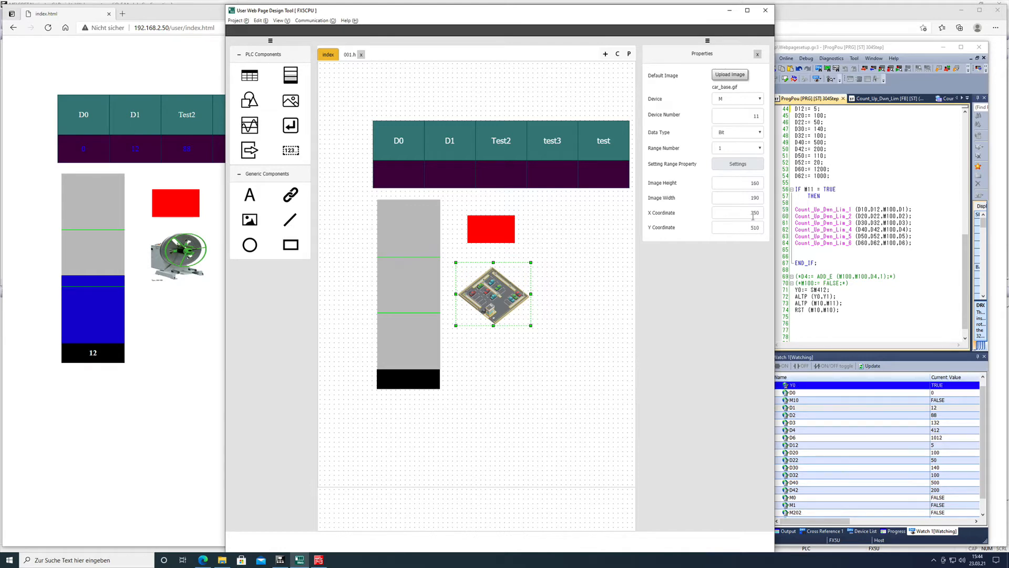
# Step: Adjust the car image component's X position, then bring GX Works3 to the front
pyautogui.click(737, 213)
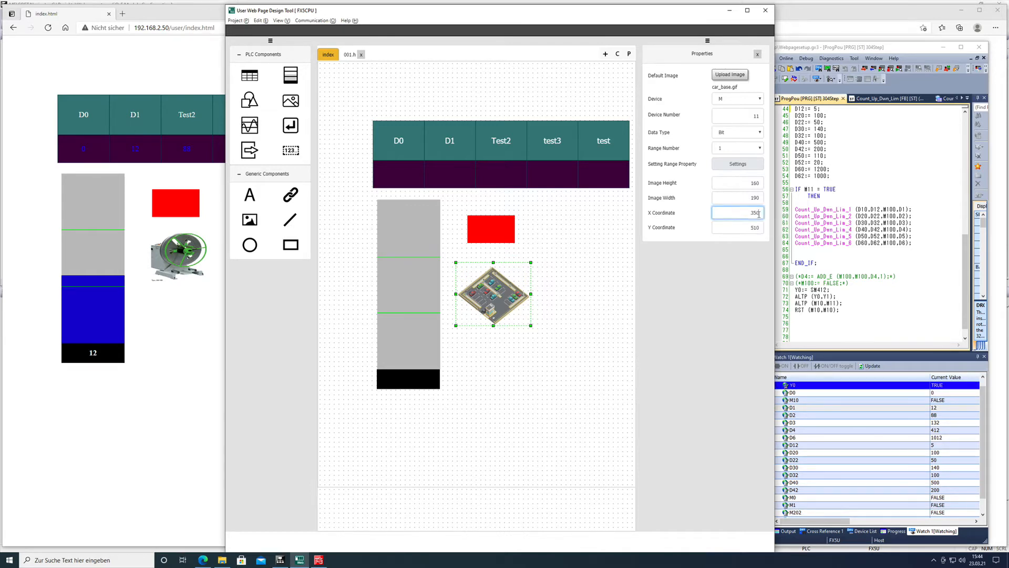
pyautogui.moveTo(492, 295); pyautogui.dragTo(370, 295)
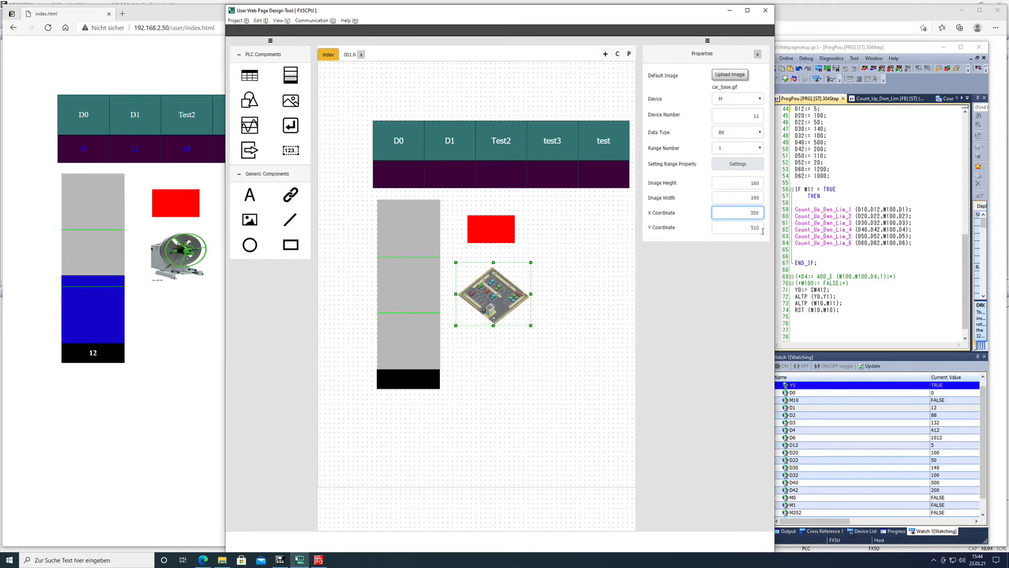
pyautogui.click(737, 227)
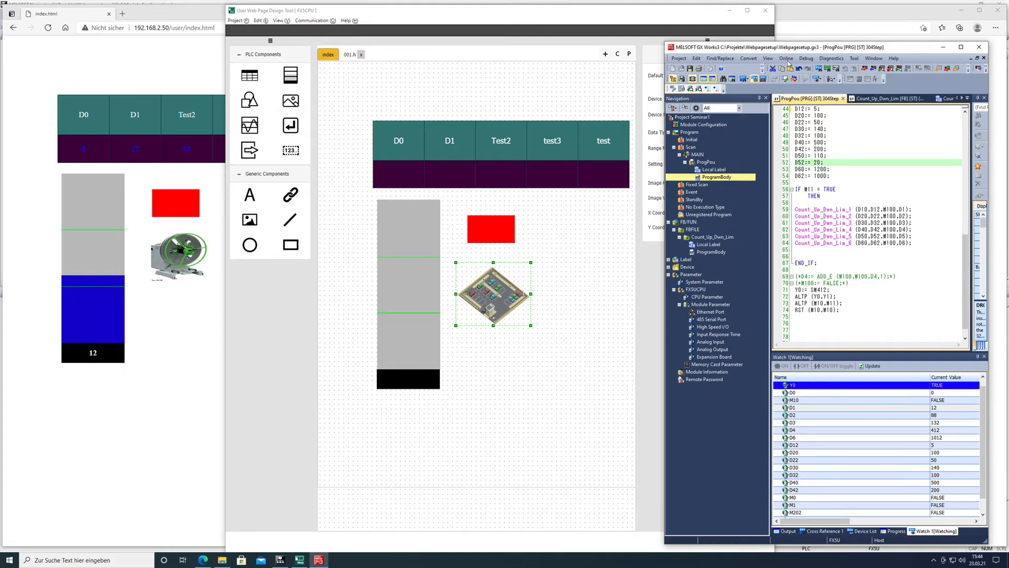
# Step: Execute a remote STOP on the PLC CPU via Online > Remote Operation and confirm it
pyautogui.click(786, 58)
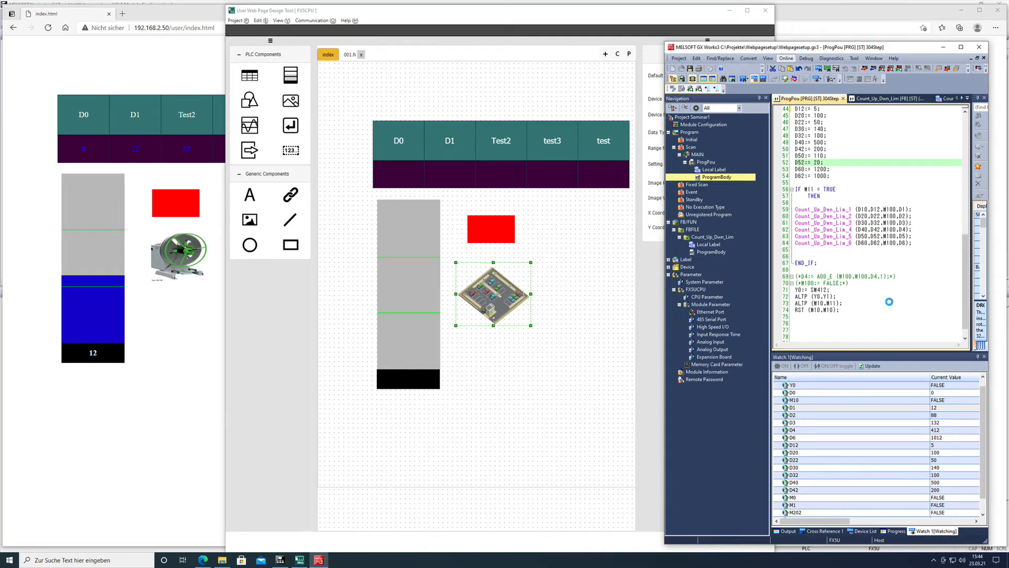
pyautogui.click(787, 58)
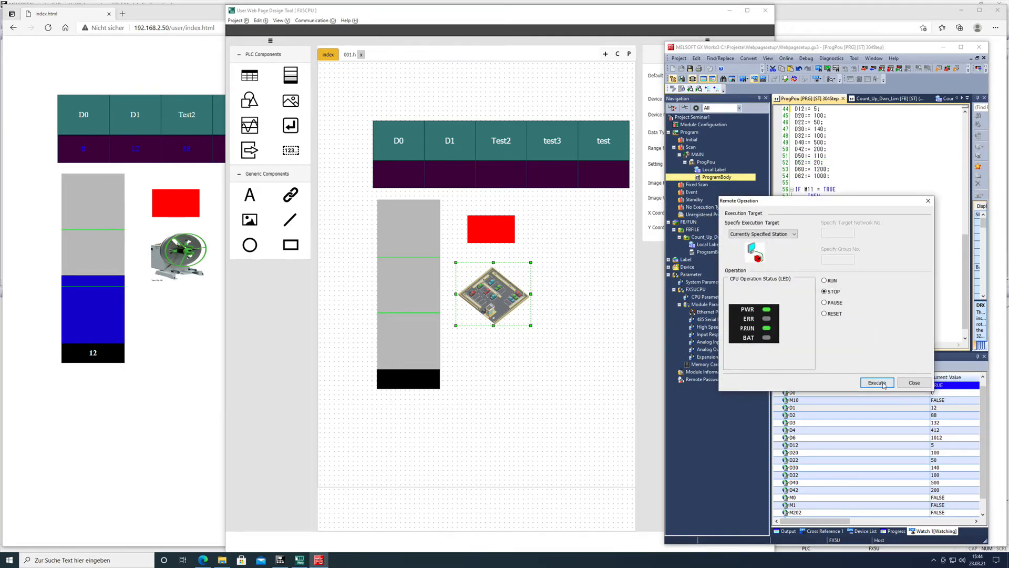
pyautogui.click(877, 383)
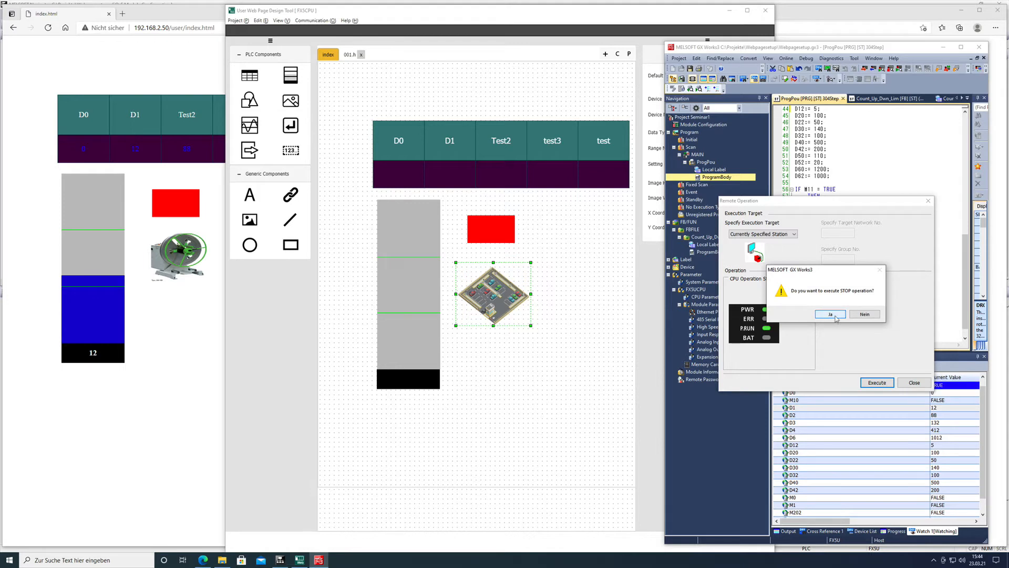
pyautogui.click(829, 314)
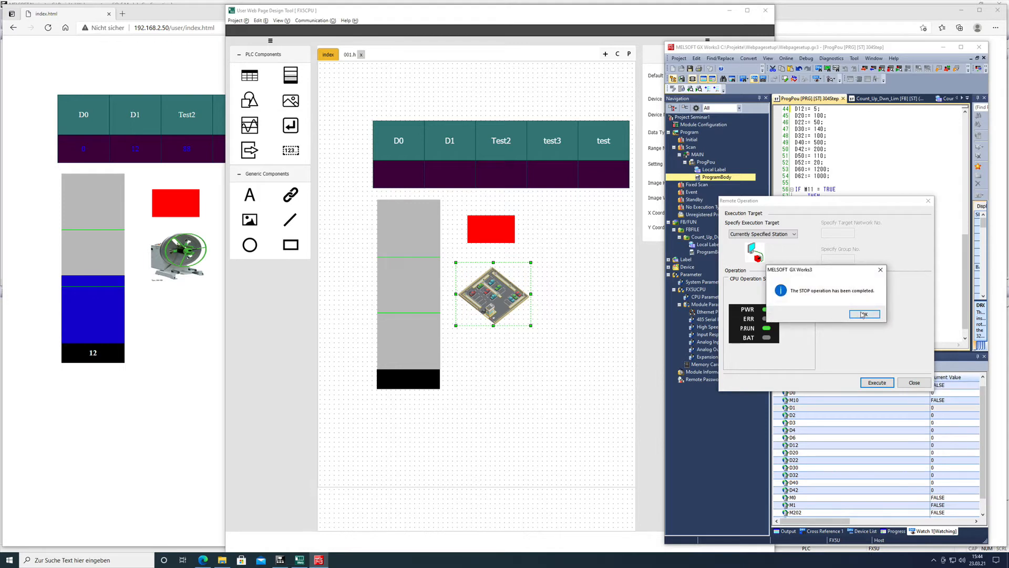
pyautogui.click(864, 314)
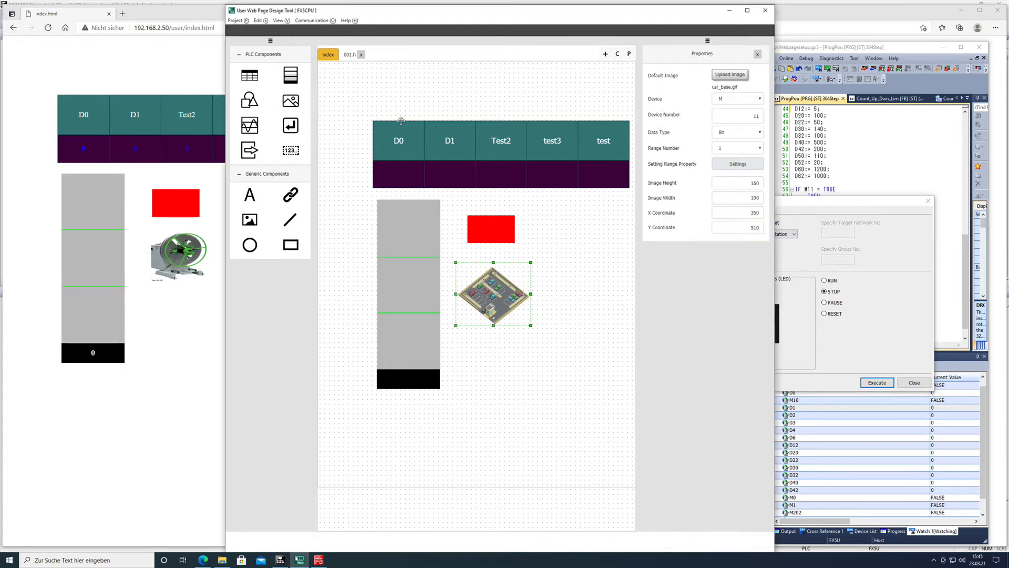
# Step: Write the web page files to the PLC via Communication > File Write, accepting the preset warning
pyautogui.click(315, 20)
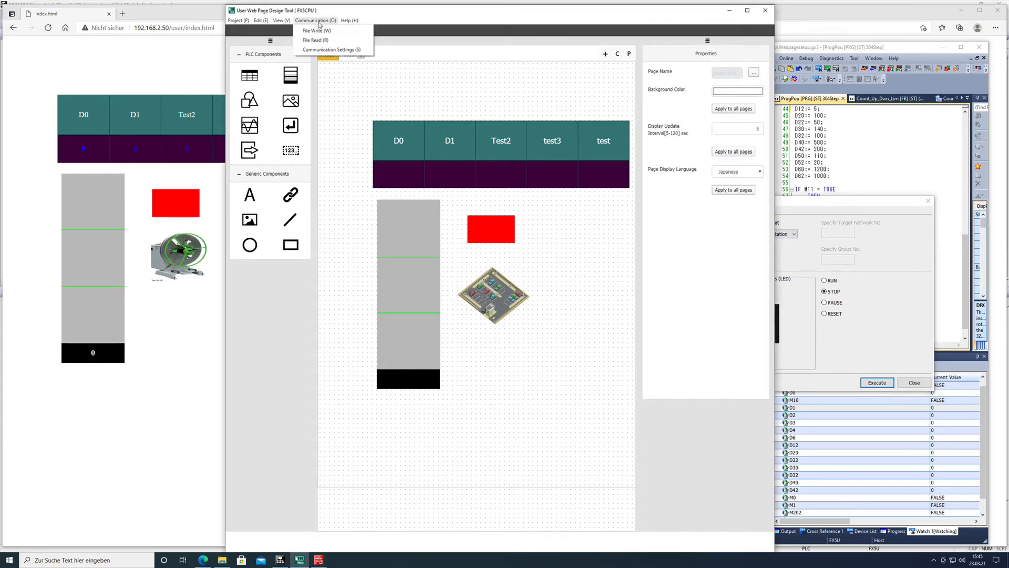
pyautogui.click(332, 50)
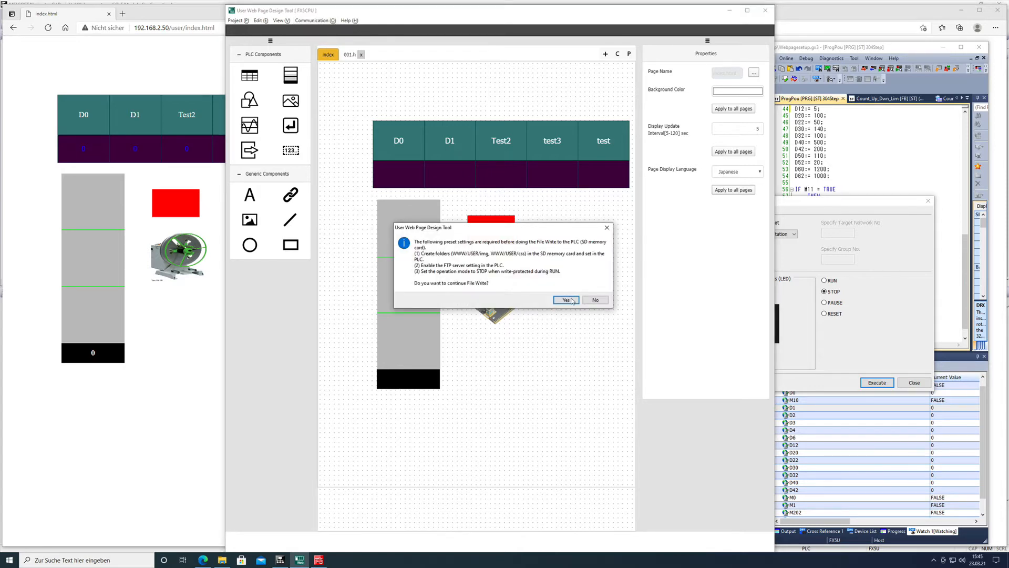
pyautogui.click(566, 299)
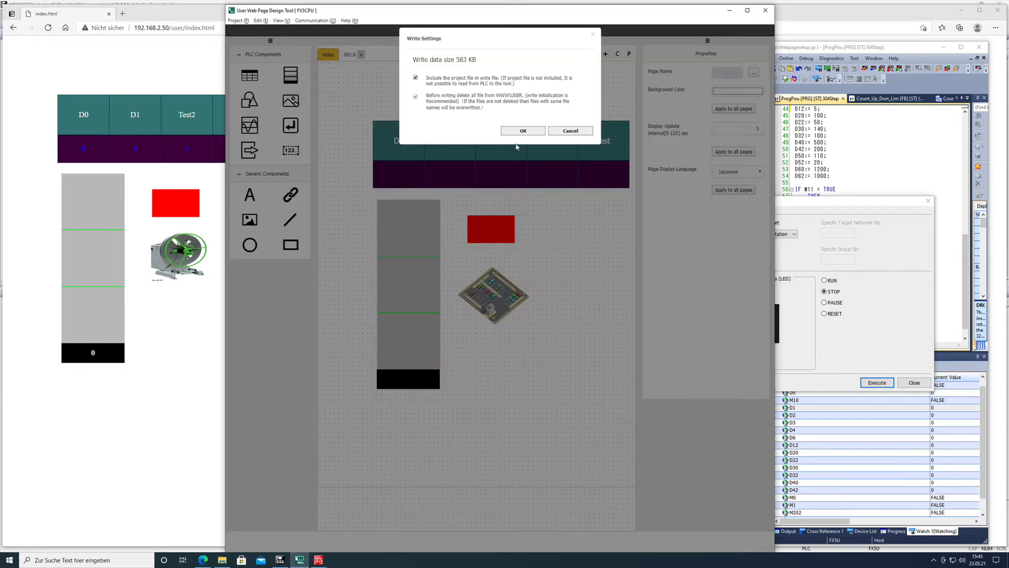
pyautogui.click(522, 130)
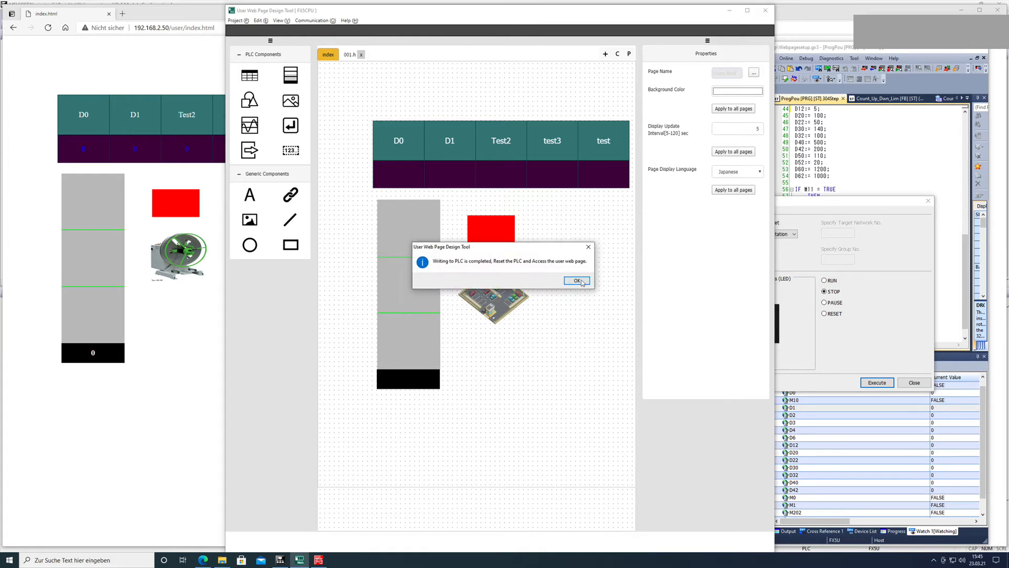
pyautogui.click(577, 280)
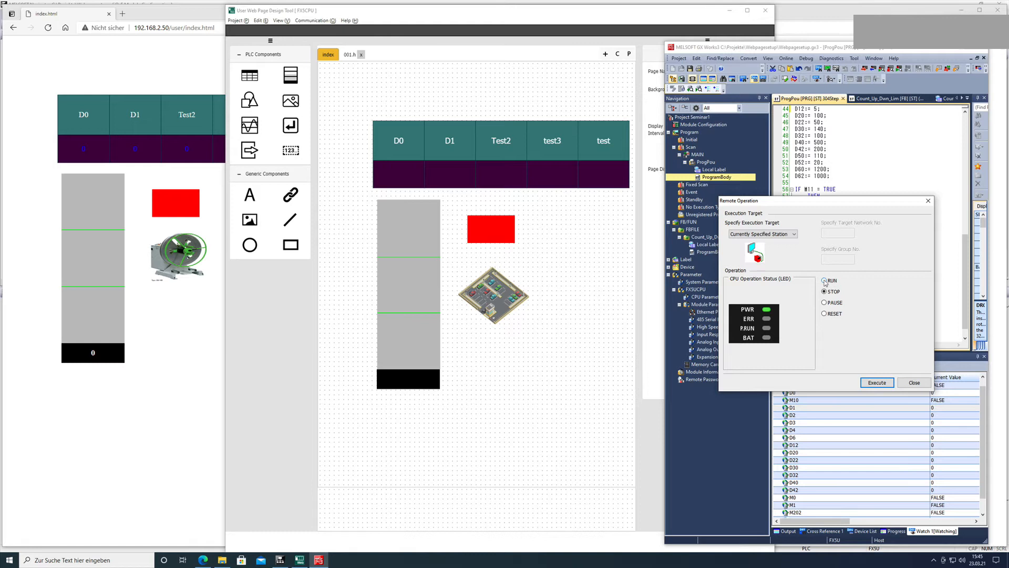
# Step: Execute a remote RUN on the PLC CPU and confirm it
pyautogui.click(823, 280)
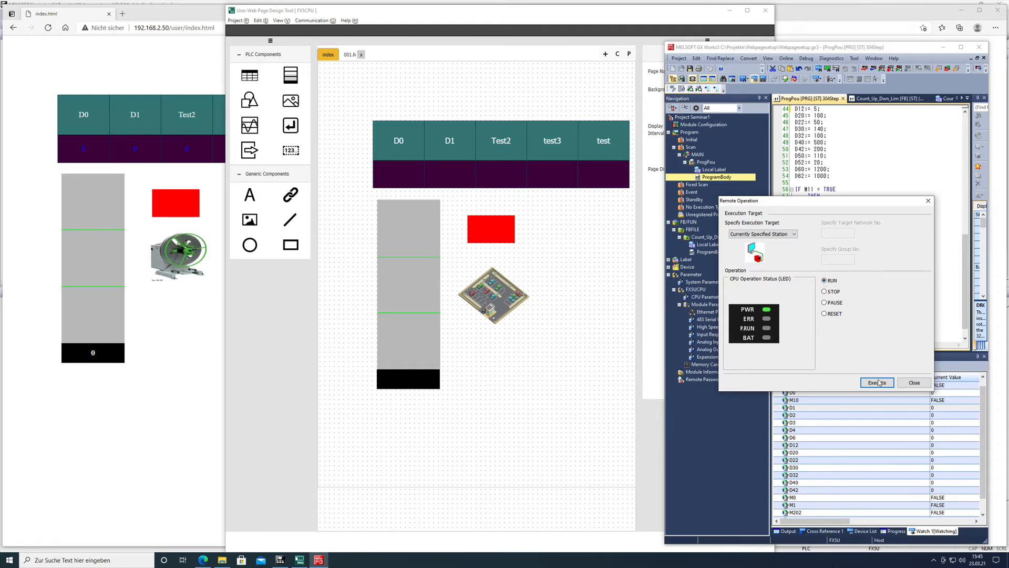
pyautogui.click(876, 383)
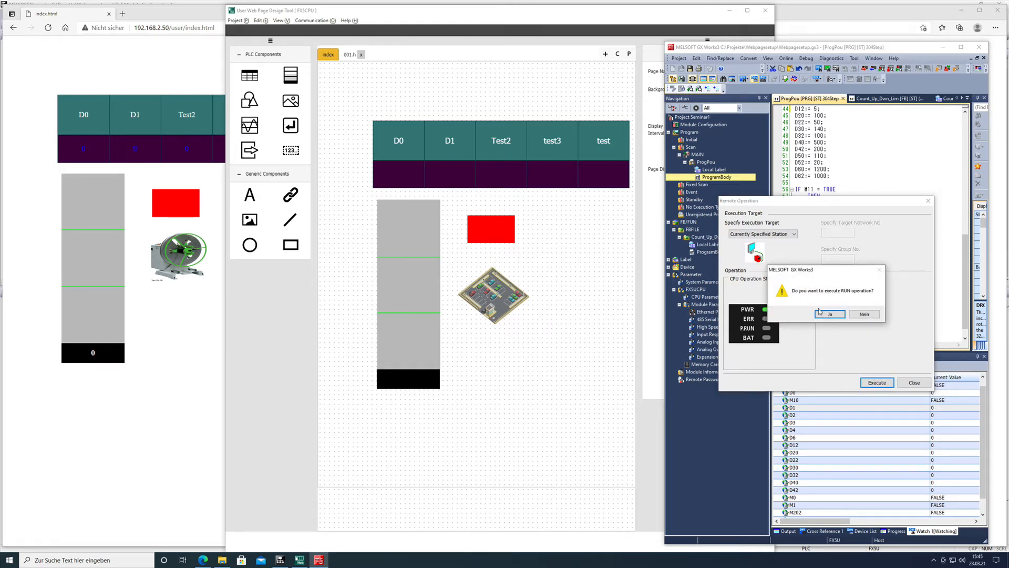
pyautogui.click(830, 313)
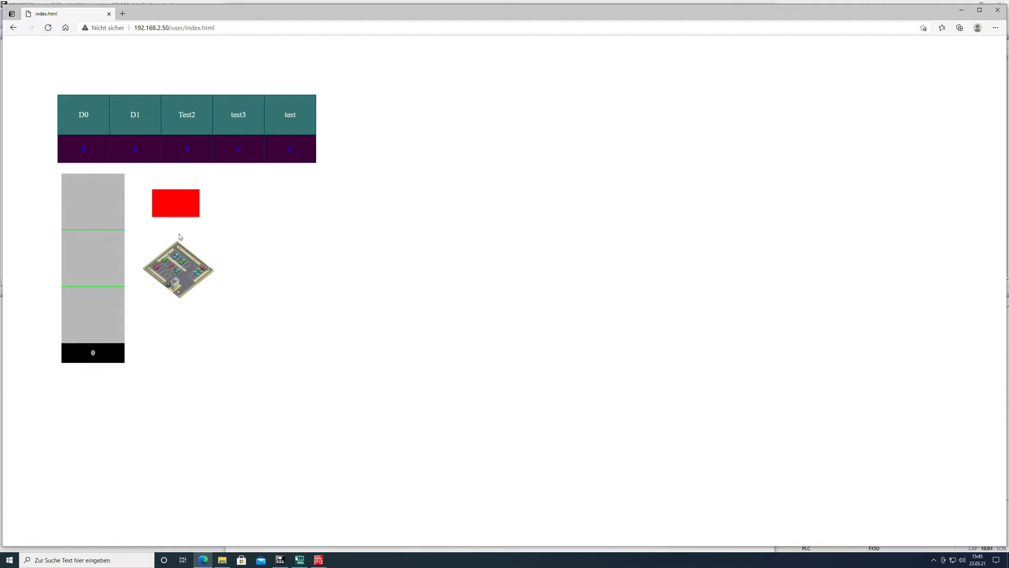
pyautogui.moveTo(405, 472)
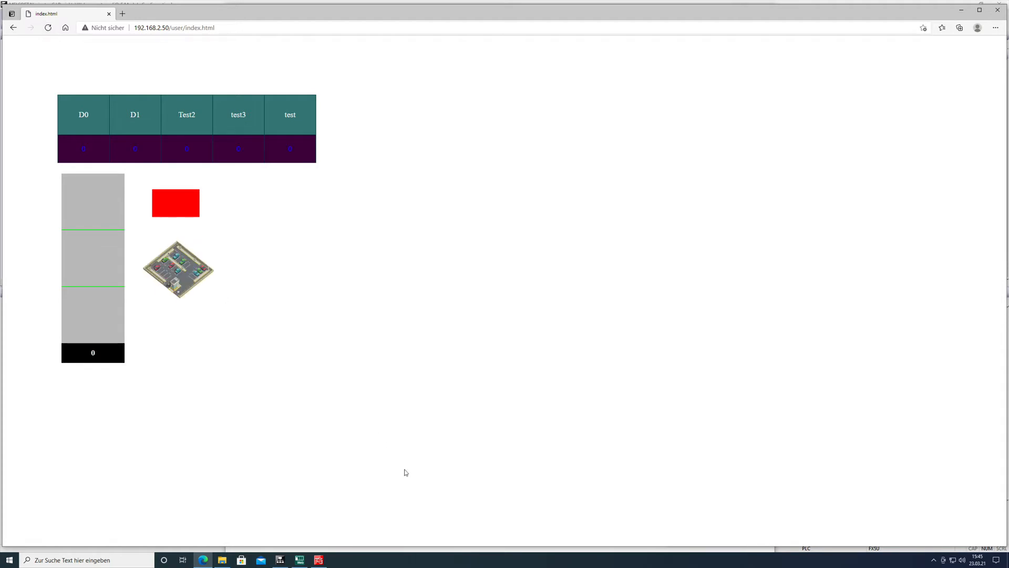
pyautogui.moveTo(541, 485)
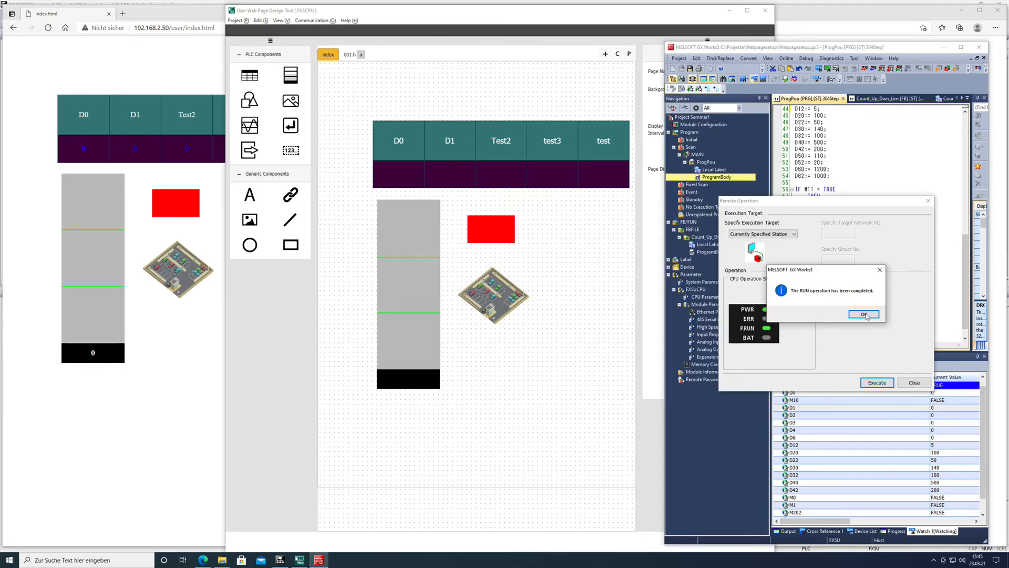
pyautogui.click(864, 315)
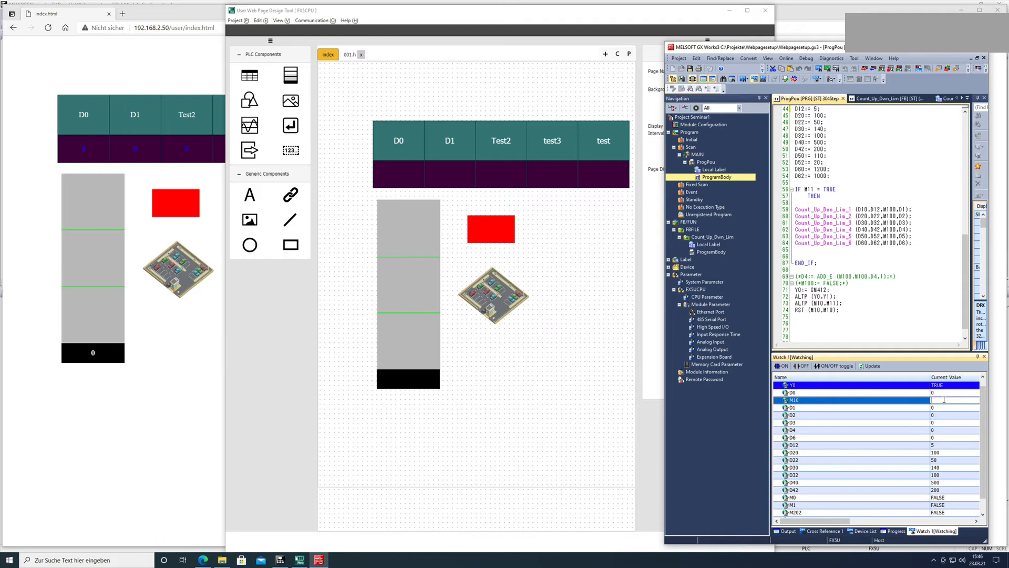
# Step: Add M10 to the watch list and set its current value to 1
pyautogui.write('m10')
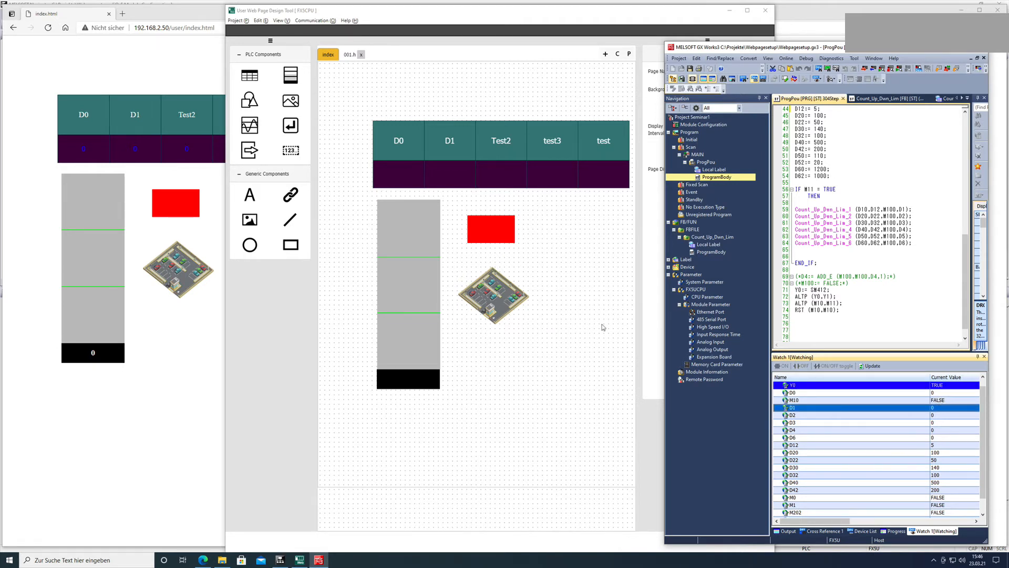
pyautogui.moveTo(206, 329)
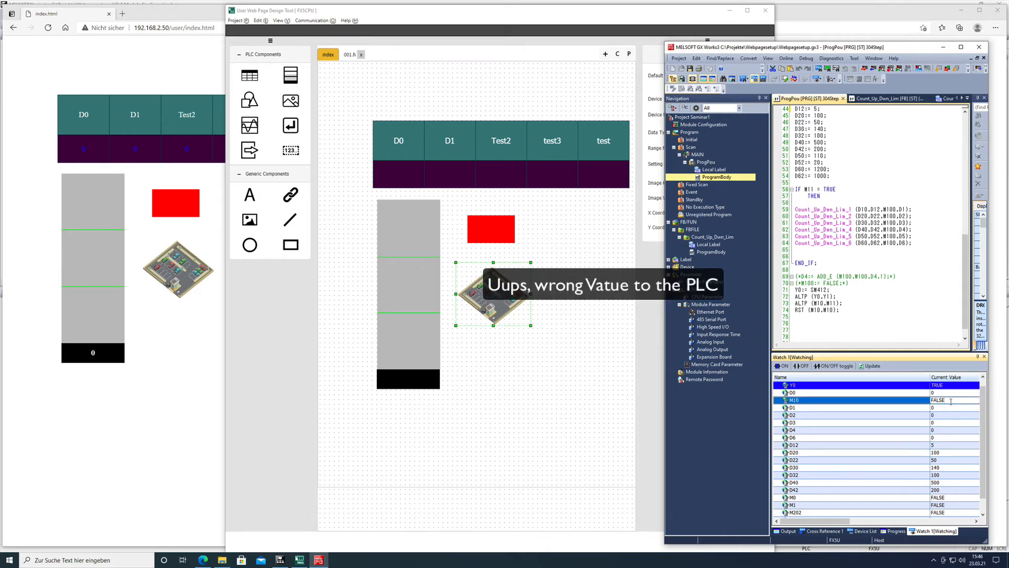
pyautogui.write('1')
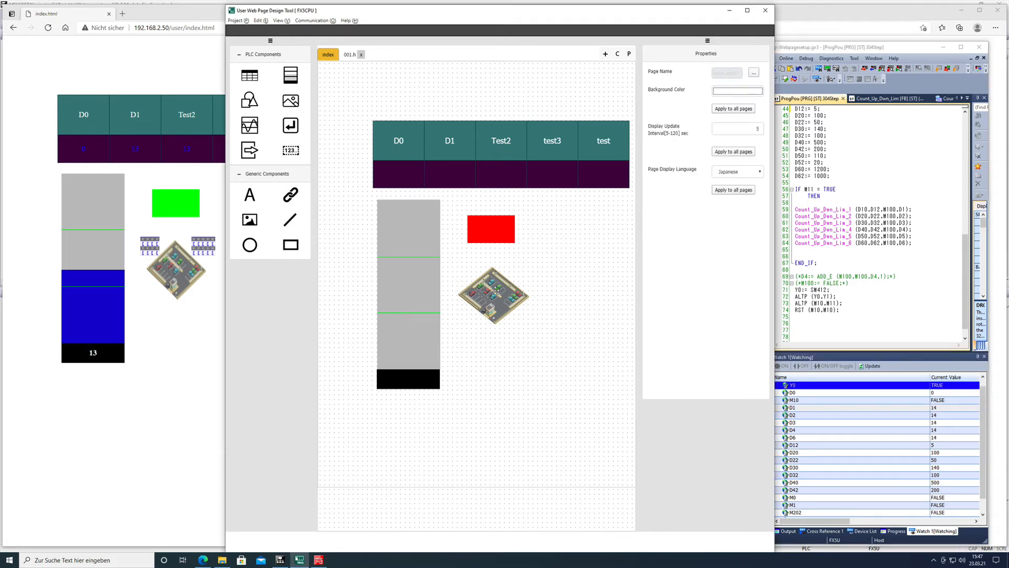
# Step: Bind the car image to word device D0 with 2 ranges and bring up its range settings
pyautogui.click(494, 294)
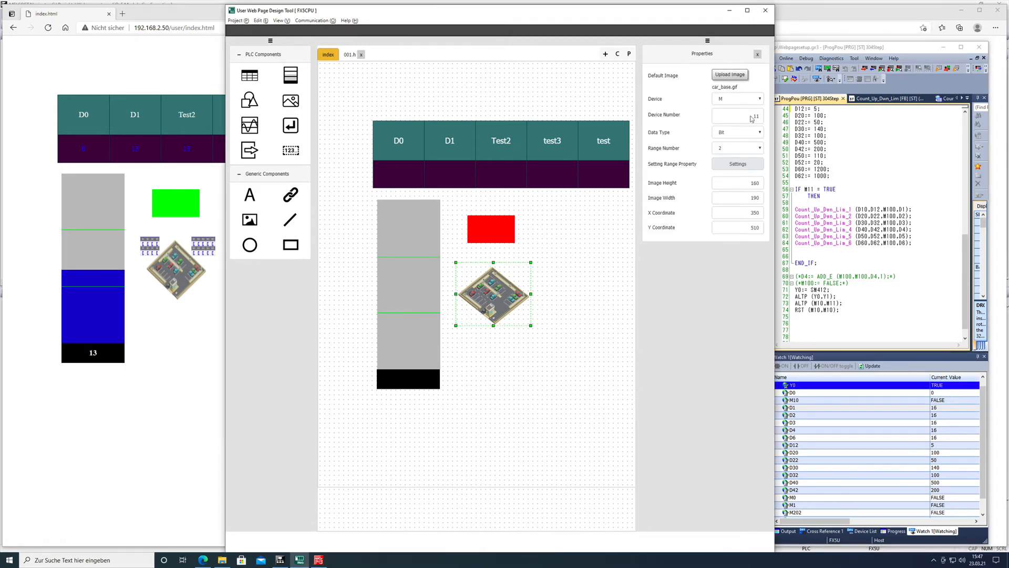
pyautogui.click(768, 99)
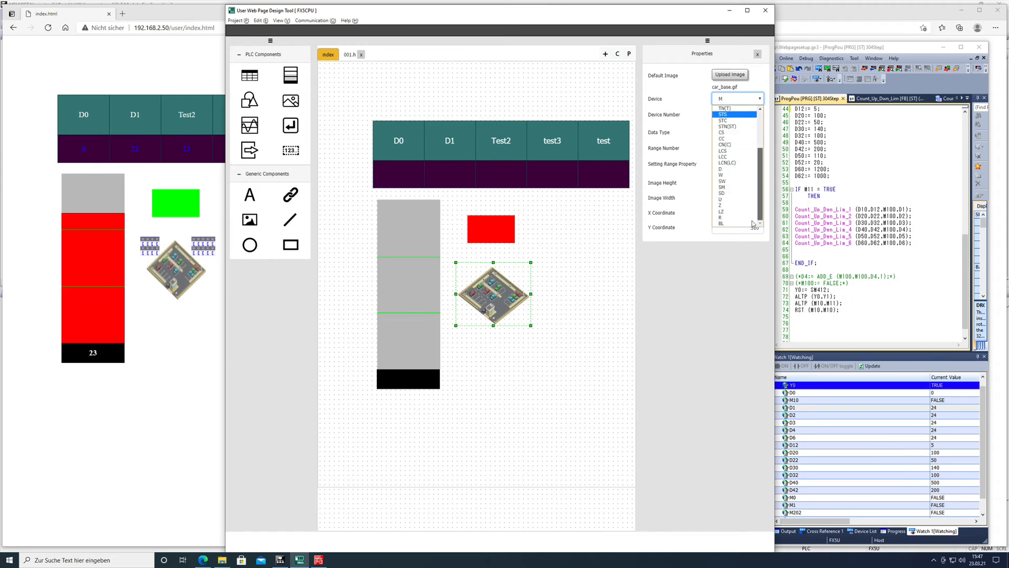
pyautogui.click(721, 169)
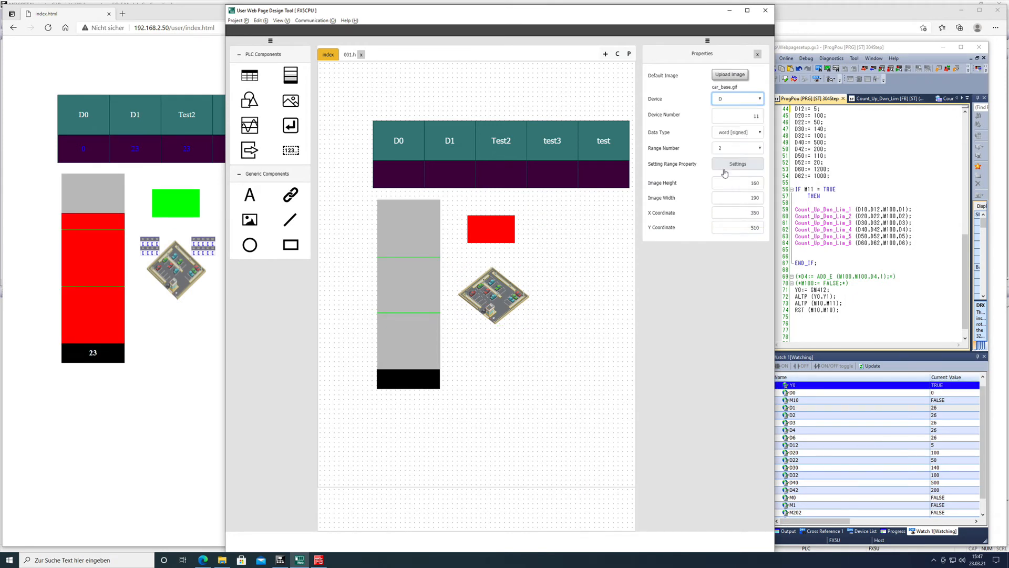
pyautogui.click(491, 296)
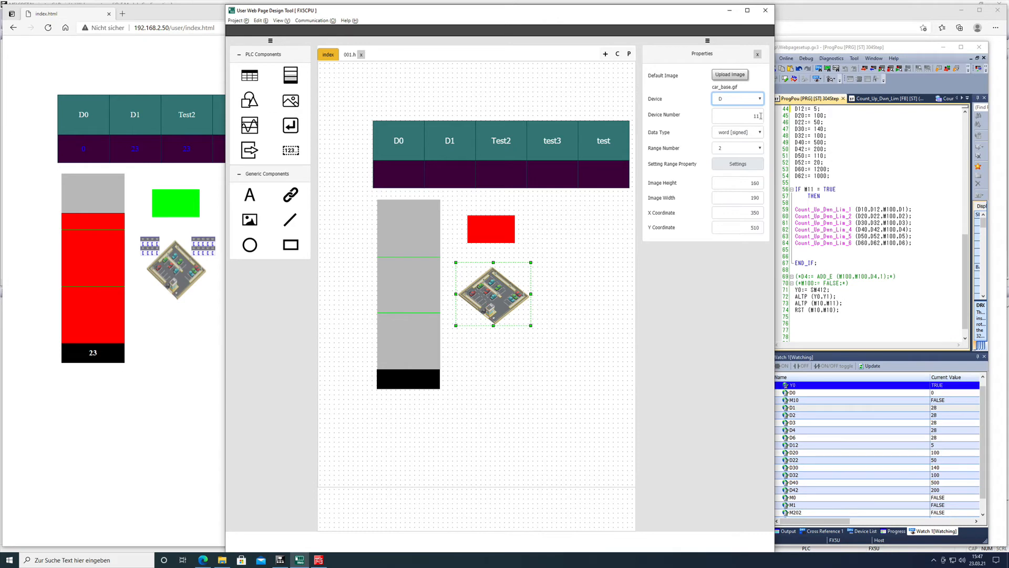
pyautogui.click(737, 115)
pyautogui.write('6')
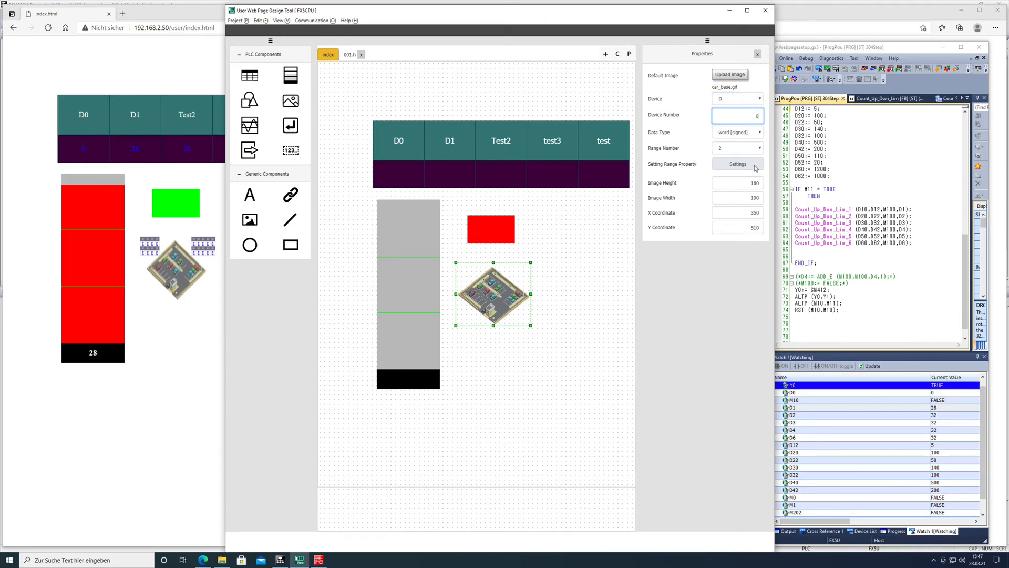
pyautogui.click(757, 148)
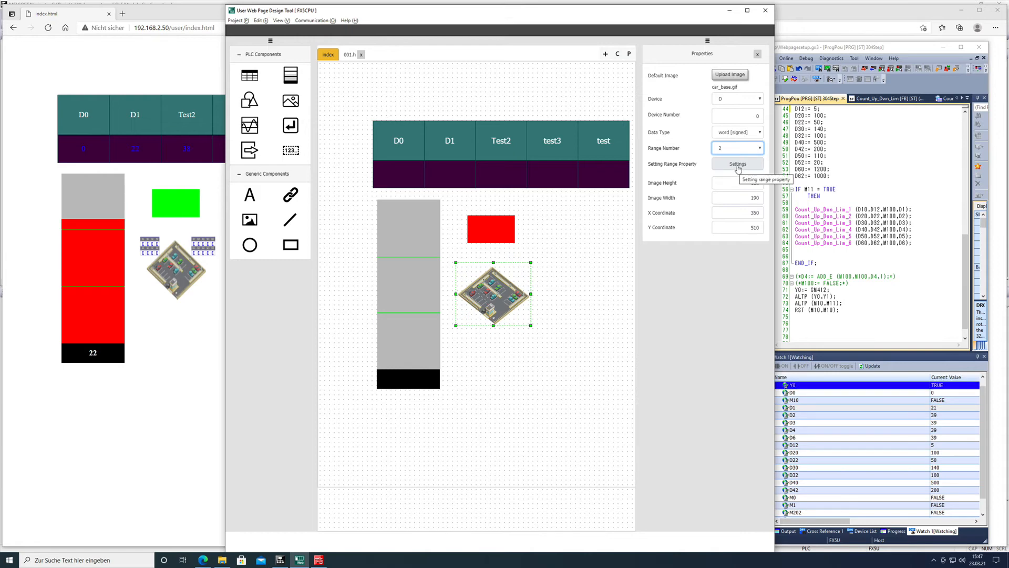
pyautogui.click(736, 164)
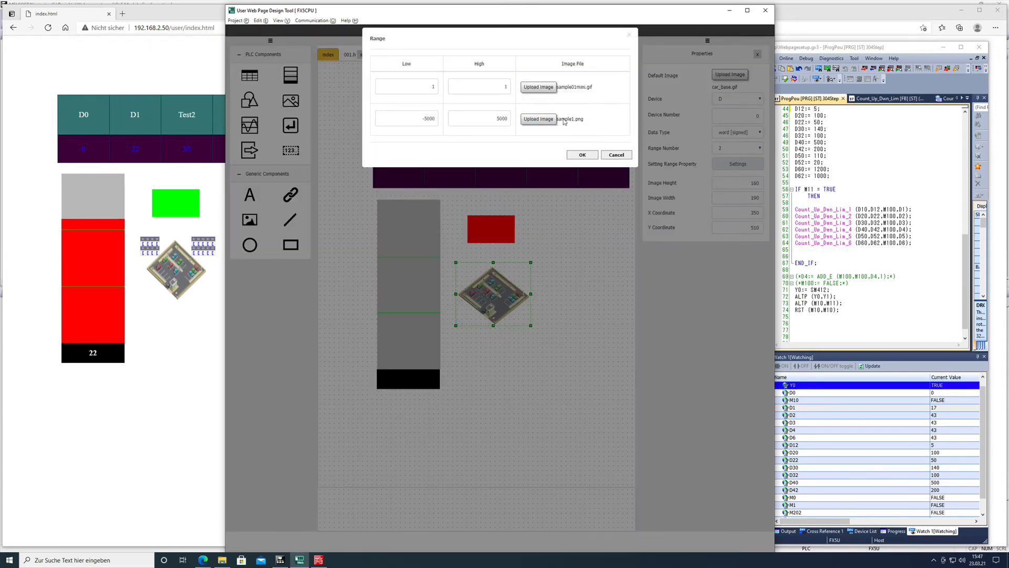
pyautogui.moveTo(538, 119)
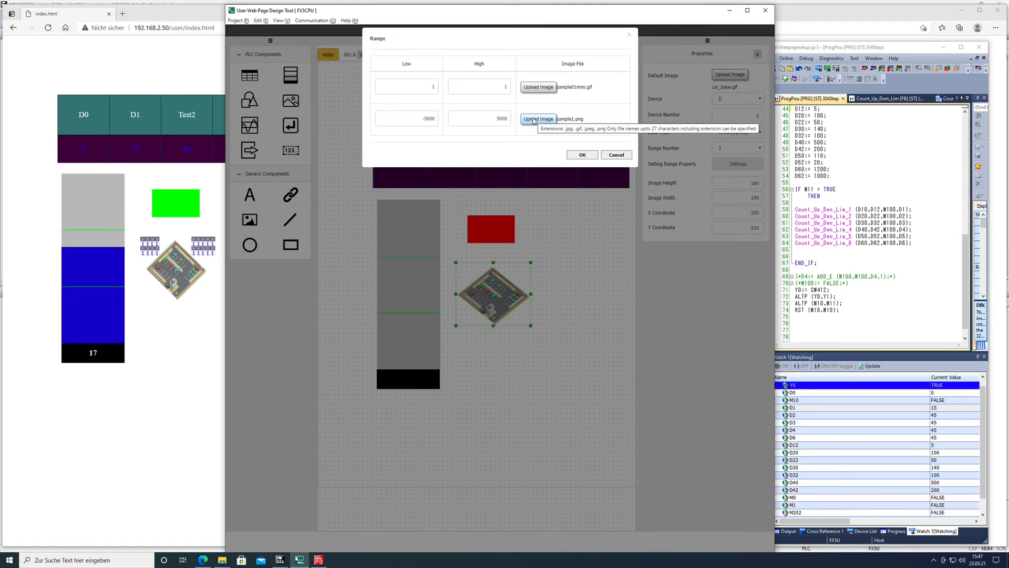
# Step: Upload rightc.gif for the second range, set its Low and High to 2, and confirm the Range dialog
pyautogui.click(538, 119)
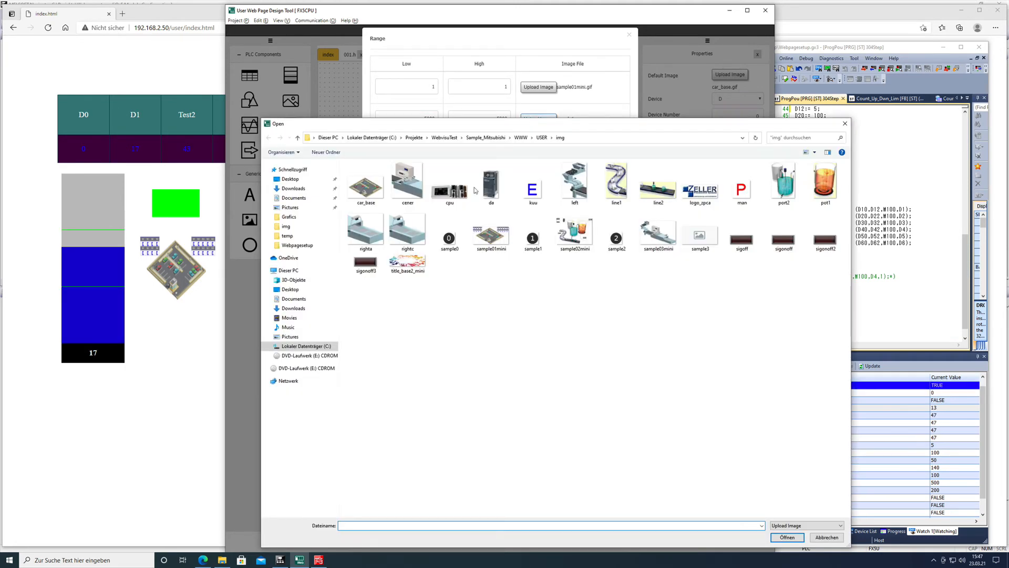
pyautogui.click(491, 230)
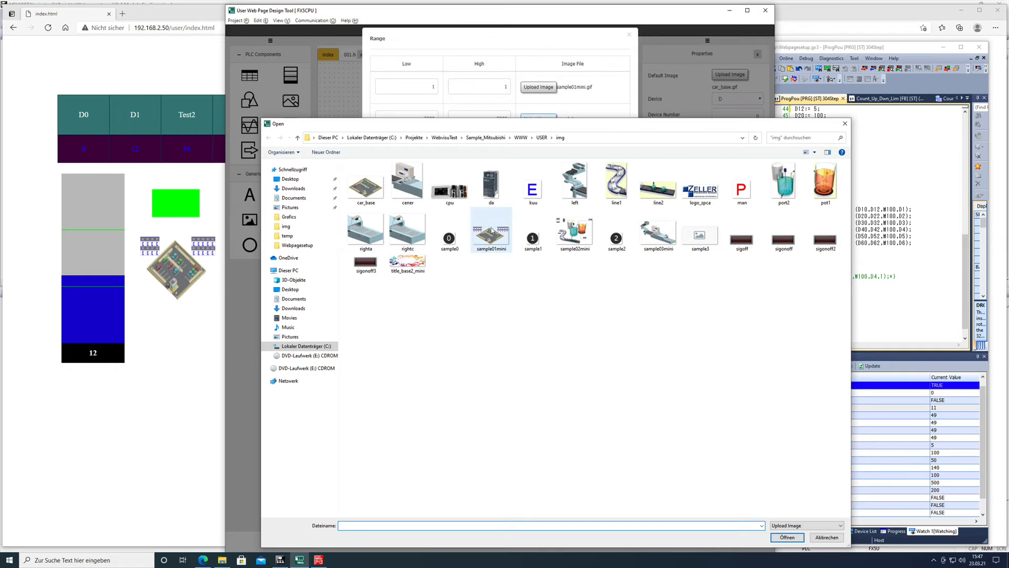
pyautogui.moveTo(491, 230)
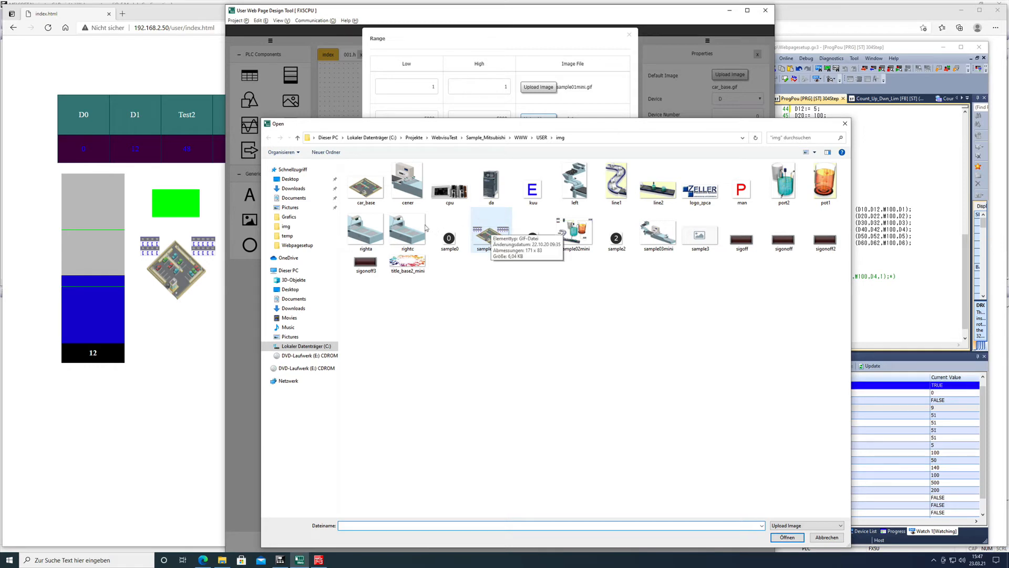
pyautogui.click(407, 228)
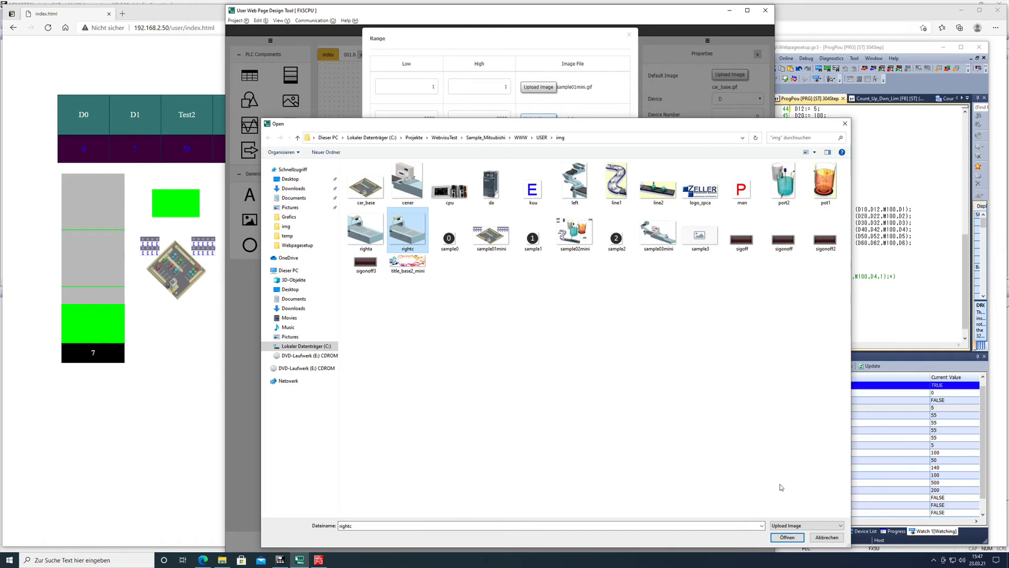
pyautogui.click(786, 538)
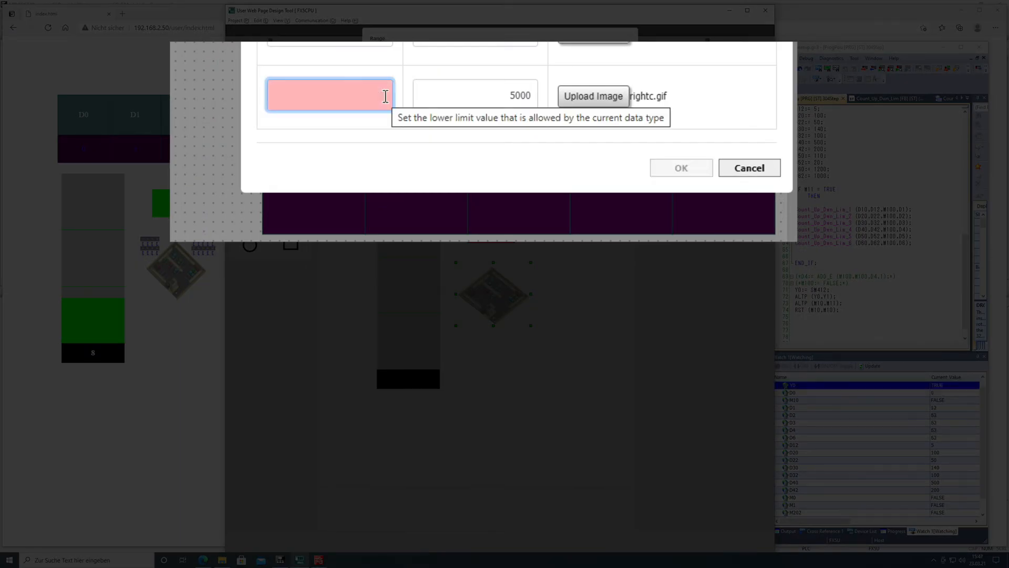
pyautogui.write('2')
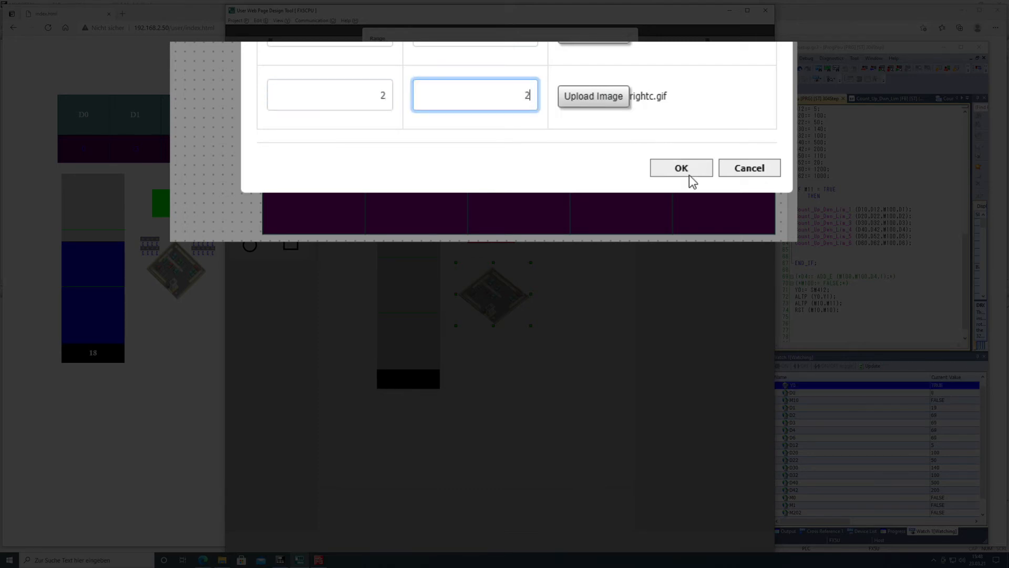
pyautogui.click(680, 168)
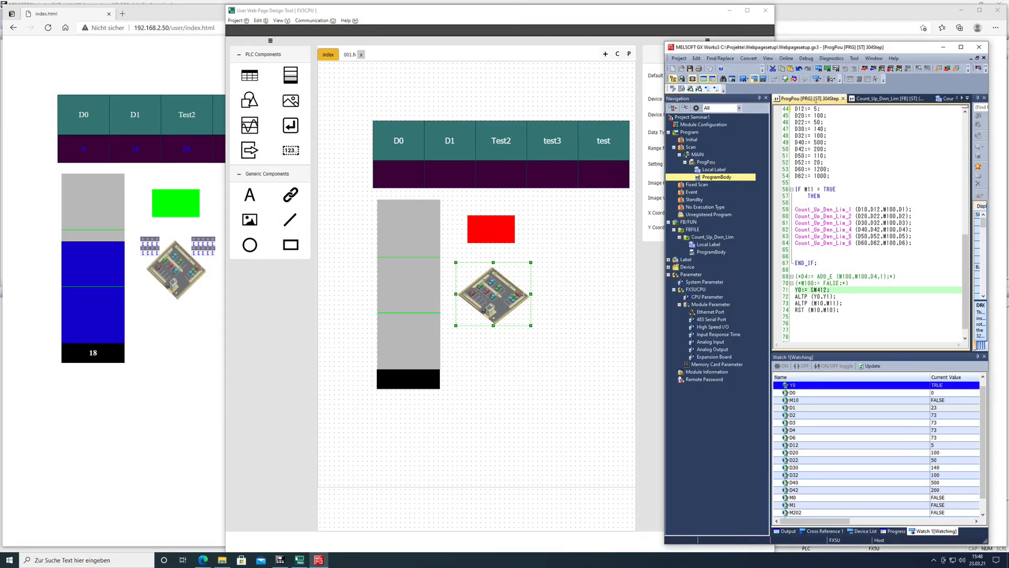
# Step: Execute a remote STOP on the PLC via Online > Remote Operation and confirm it
pyautogui.click(785, 58)
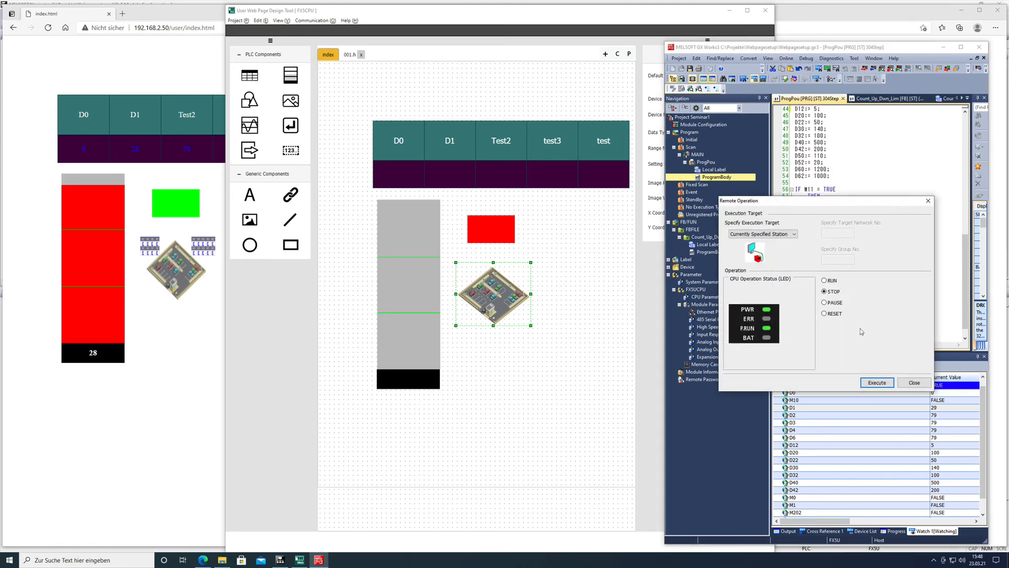
pyautogui.click(876, 383)
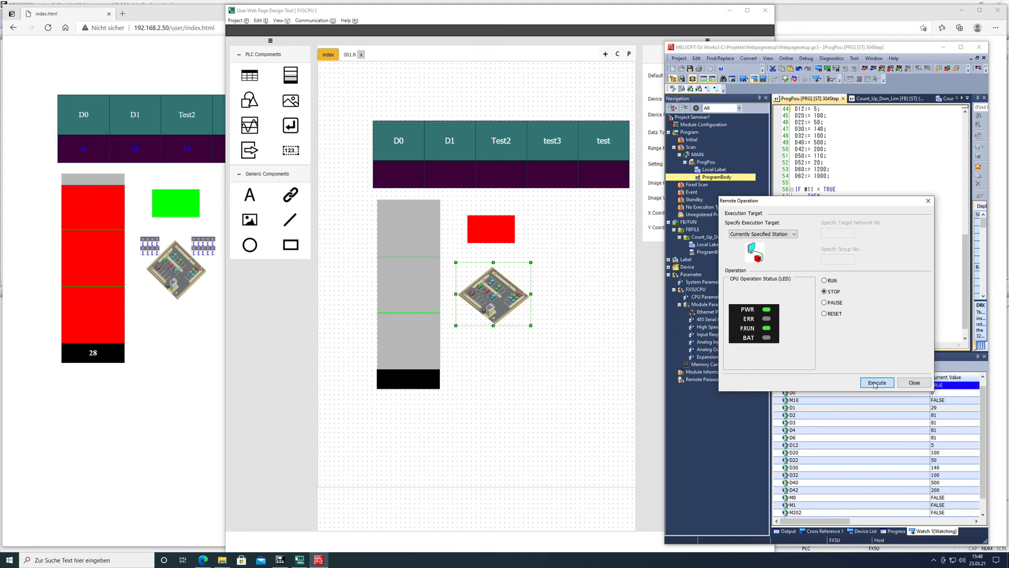
pyautogui.click(876, 381)
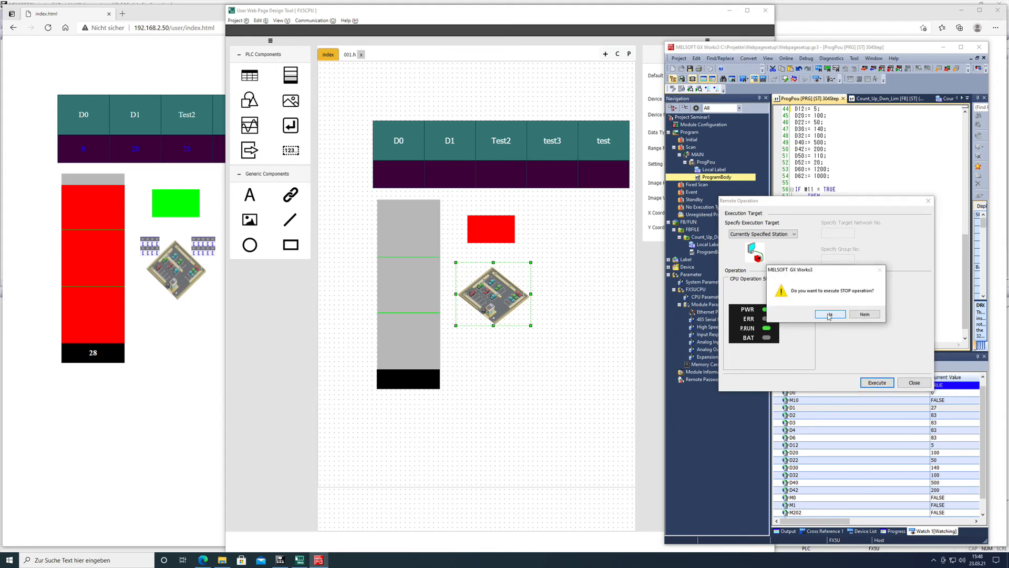
pyautogui.click(830, 314)
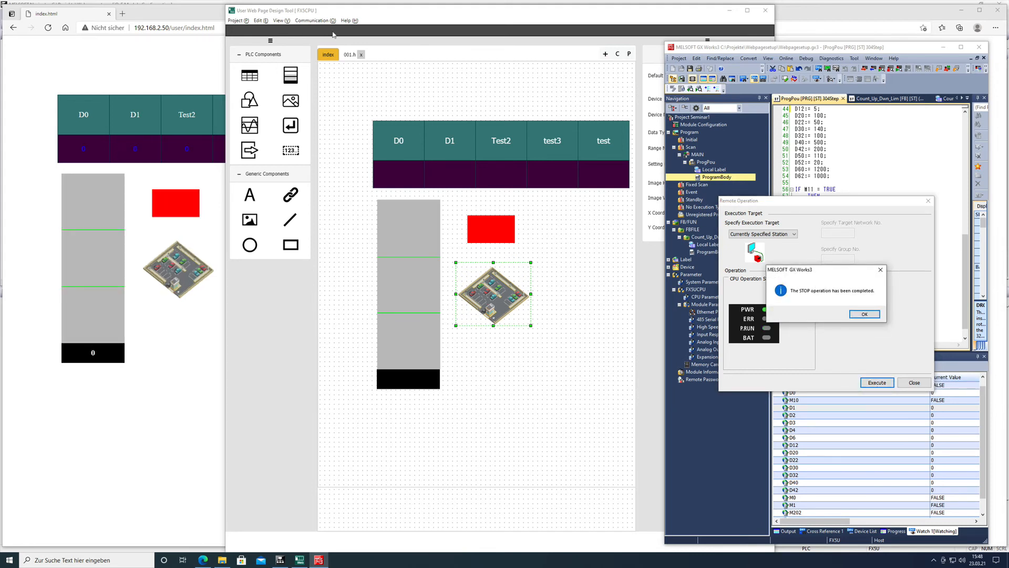
pyautogui.click(314, 20)
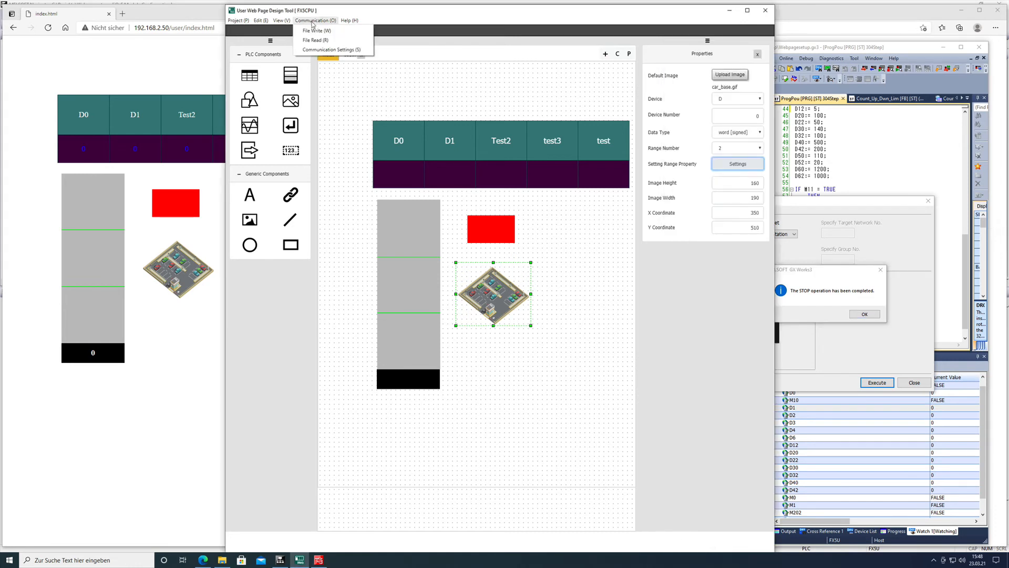
# Step: Run Communication > File Write, accept the warning and Write Settings, and wait for the transfer to finish
pyautogui.click(315, 31)
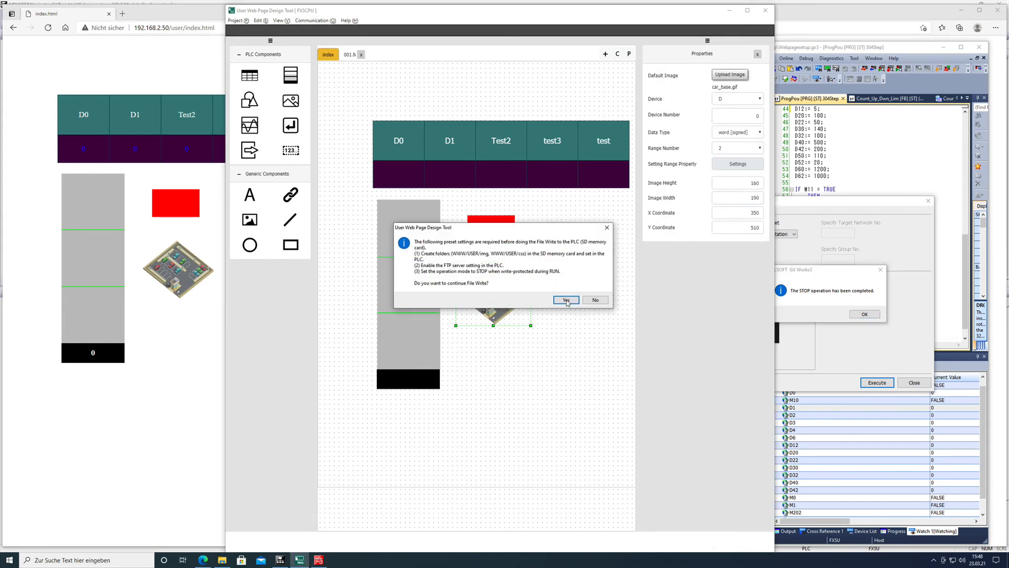
pyautogui.click(565, 300)
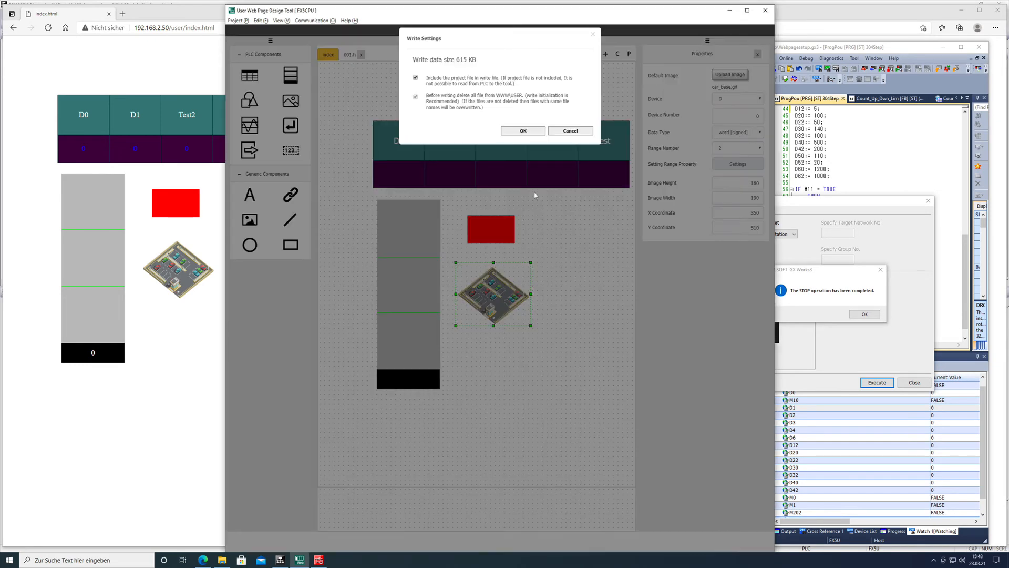
pyautogui.click(522, 131)
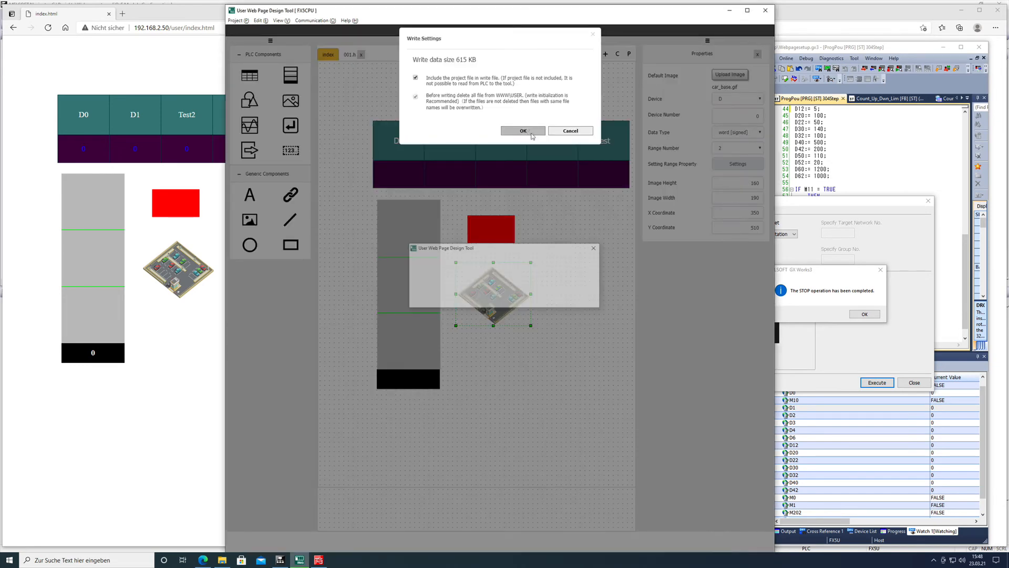
pyautogui.click(523, 130)
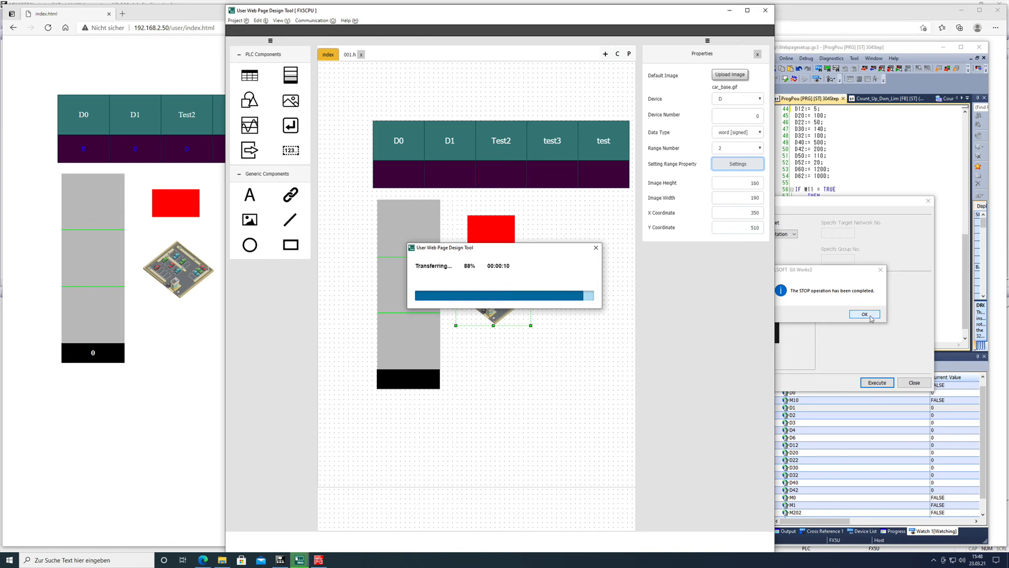
pyautogui.click(864, 315)
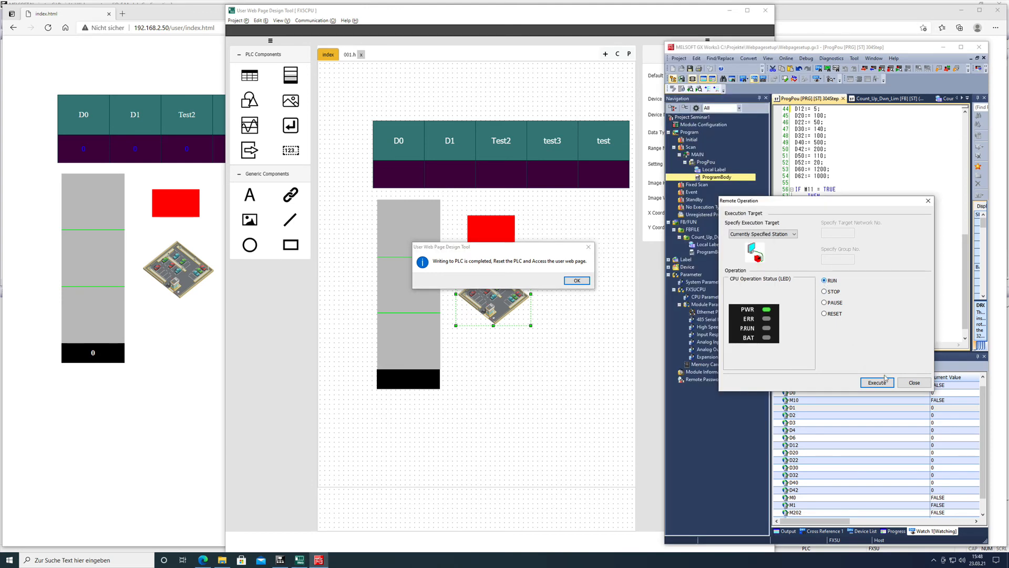
# Step: Execute a remote RUN on the PLC, confirm it and acknowledge the completion message
pyautogui.click(876, 382)
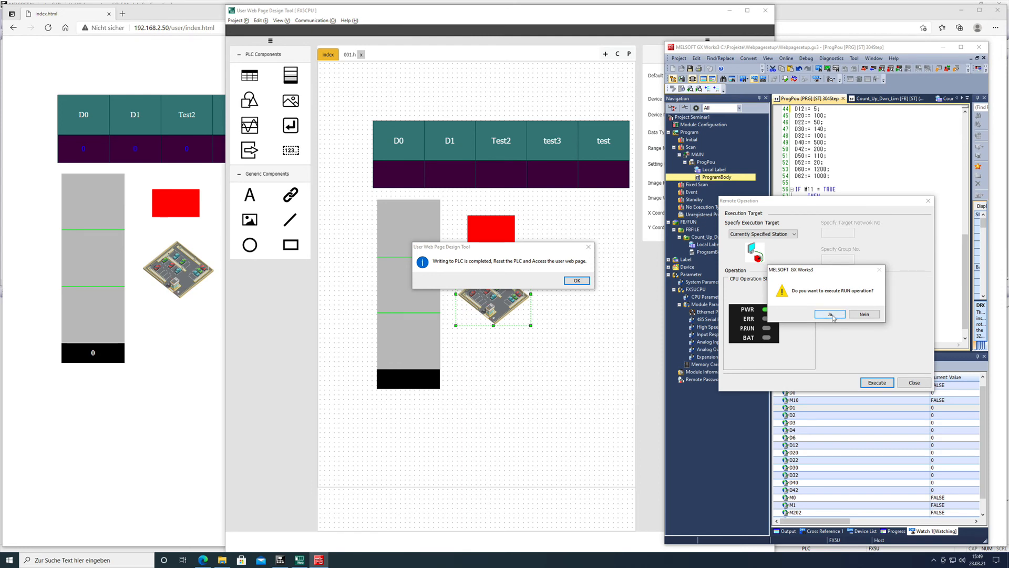
pyautogui.click(830, 314)
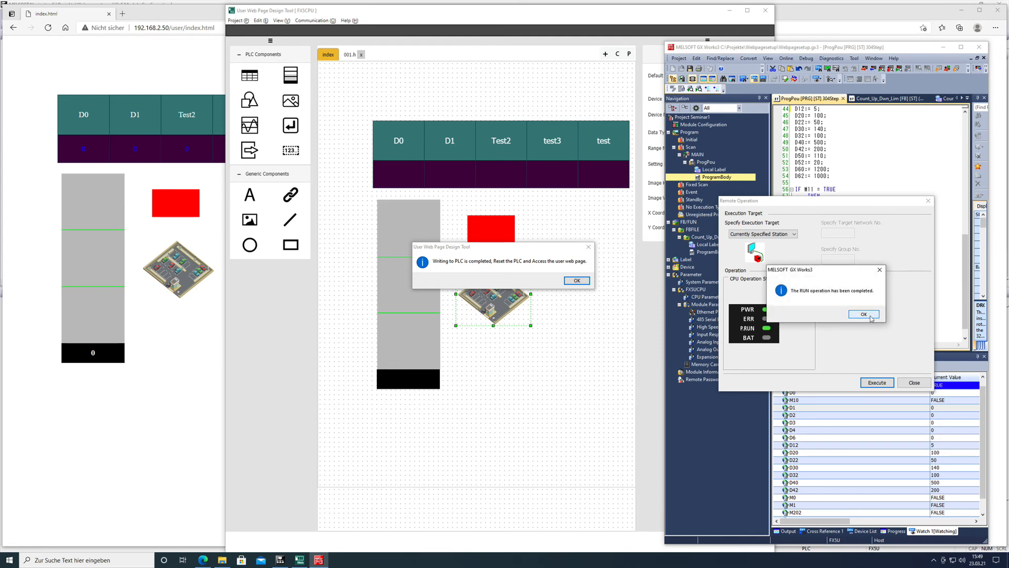
pyautogui.click(863, 314)
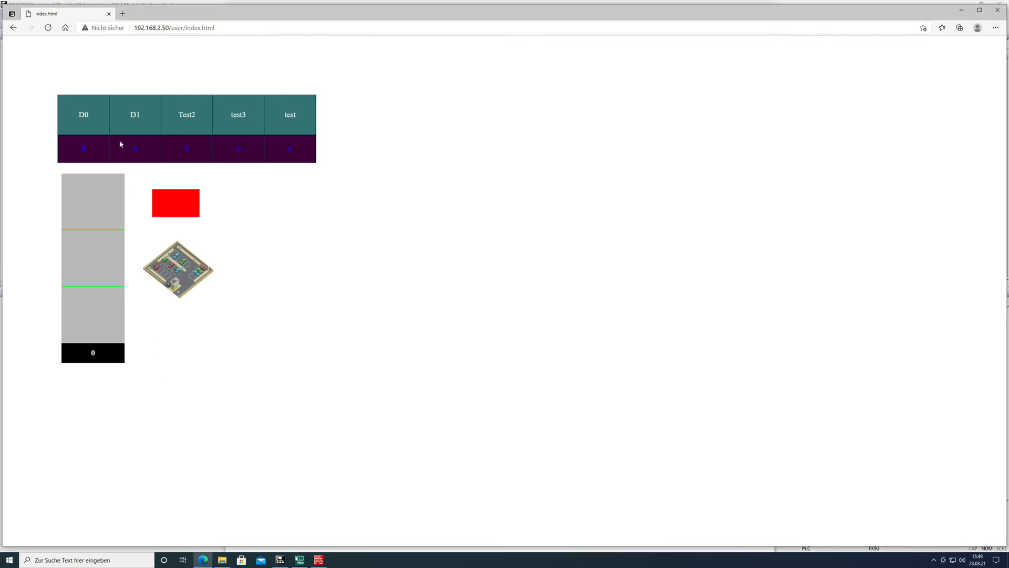
# Step: Acknowledge the write-completed message and set D0 to 2 so the page shows the conveyor image
pyautogui.click(48, 27)
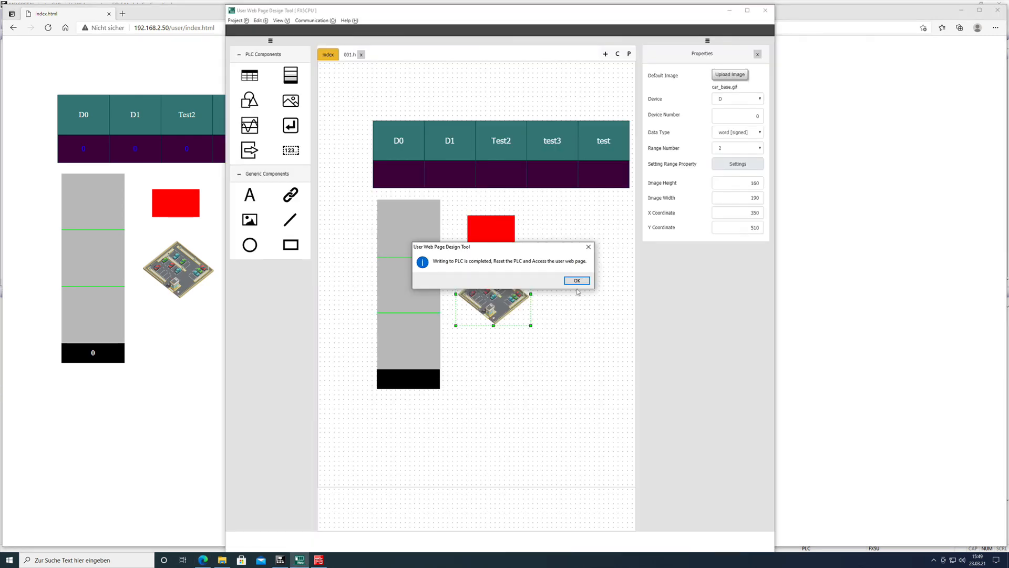
pyautogui.click(576, 279)
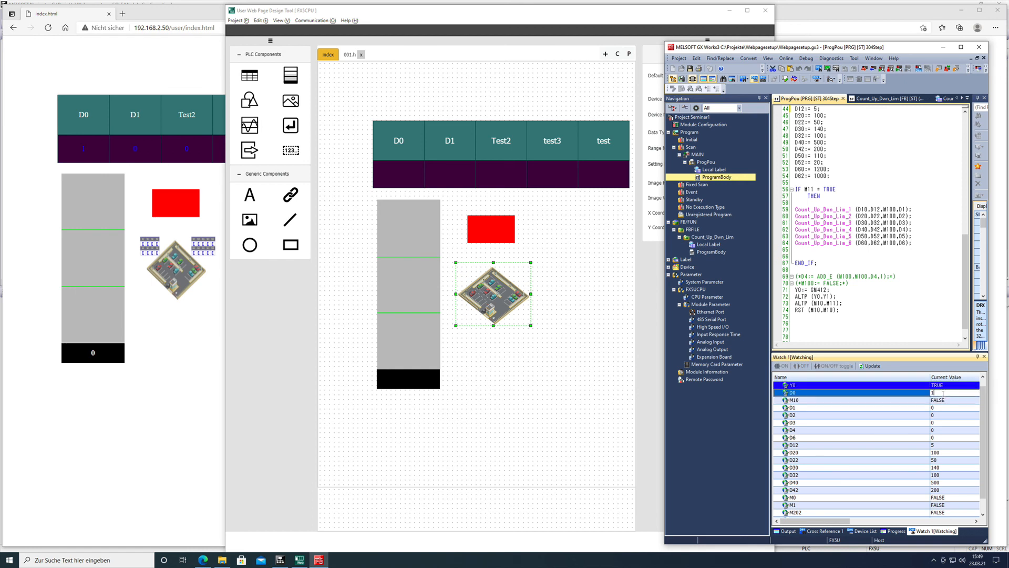
pyautogui.write('2')
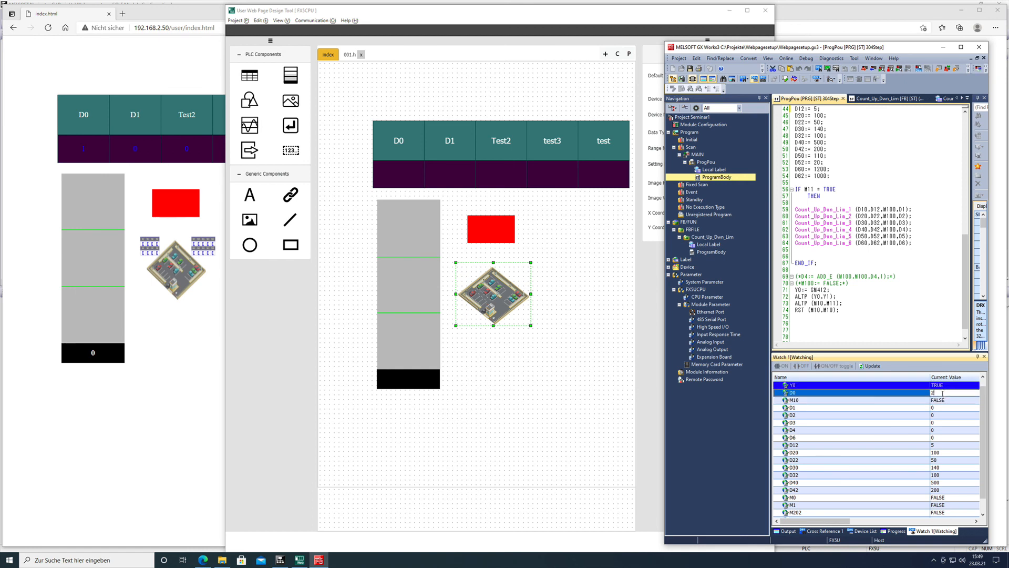